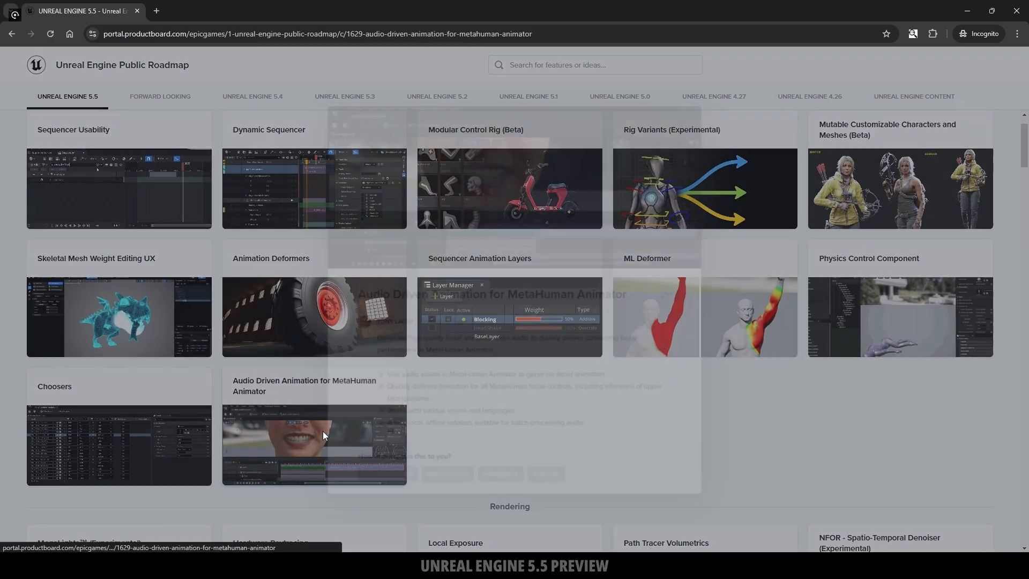
# Open the Audio Driven Animation for MetaHuman Animator roadmap card.
pyautogui.click(314, 445)
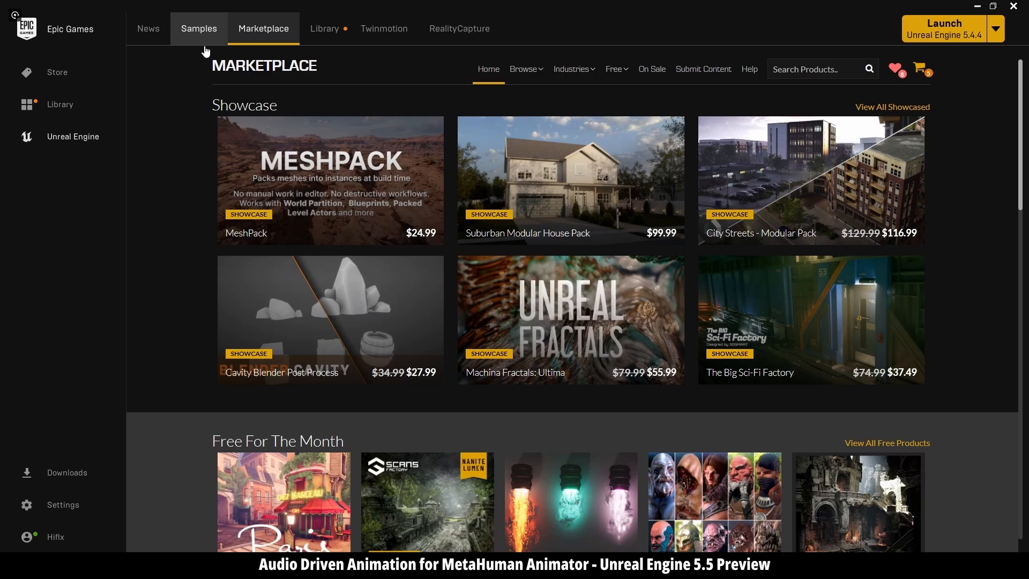
# Show the Library's engine versions and projects, adding a new engine version slot.
pyautogui.click(324, 28)
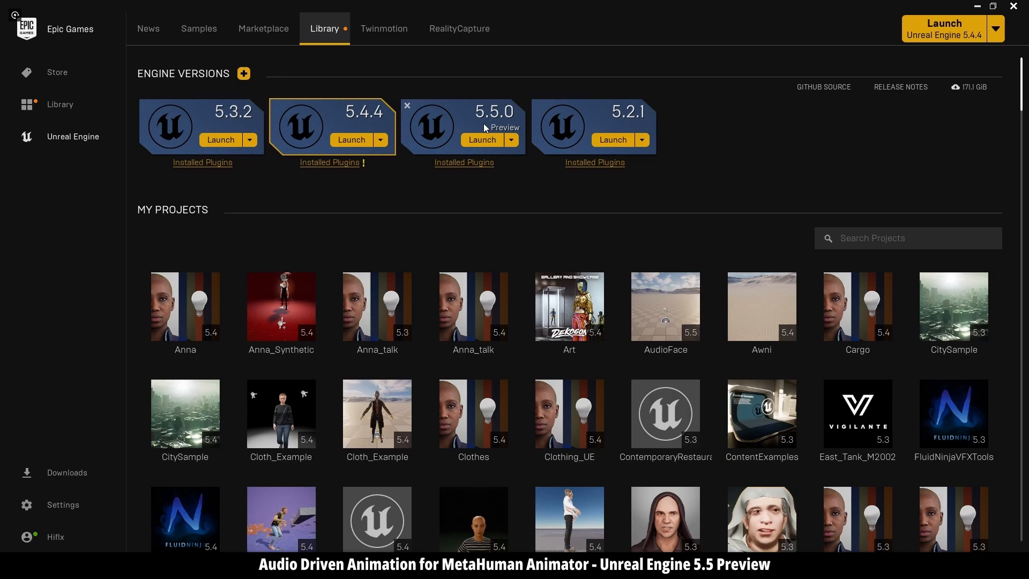
pyautogui.moveTo(419, 171)
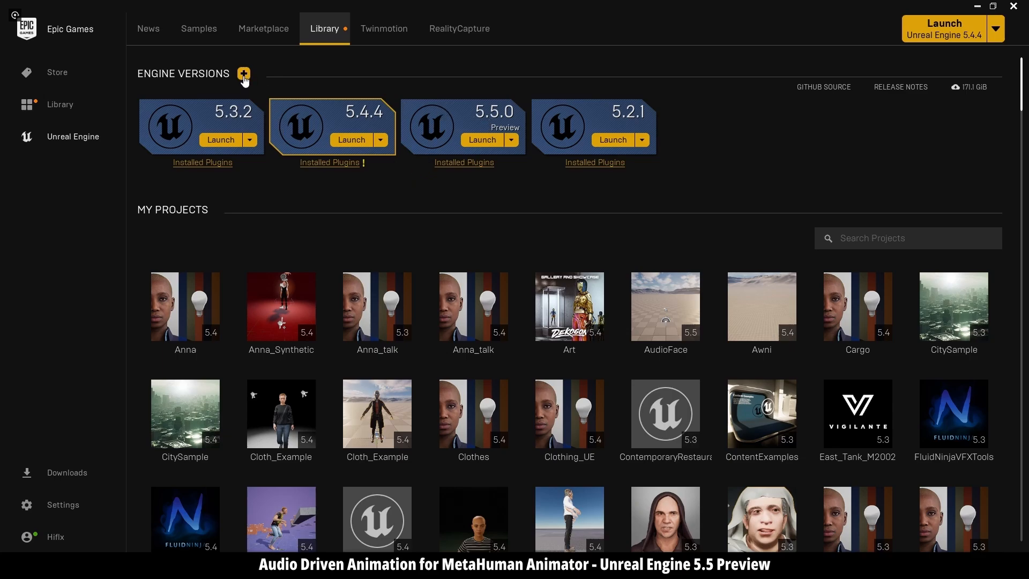
pyautogui.click(243, 74)
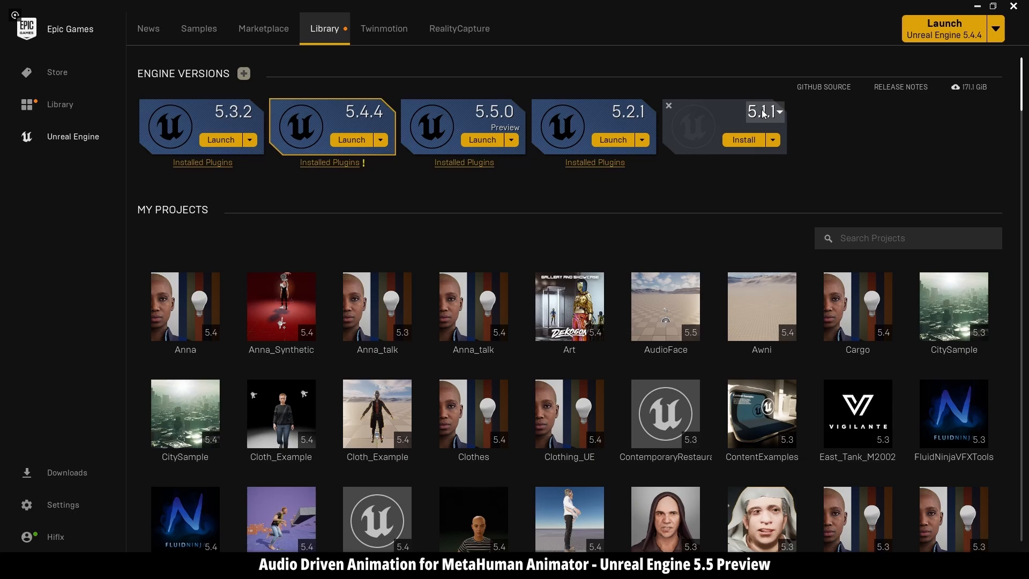
pyautogui.moveTo(666, 113)
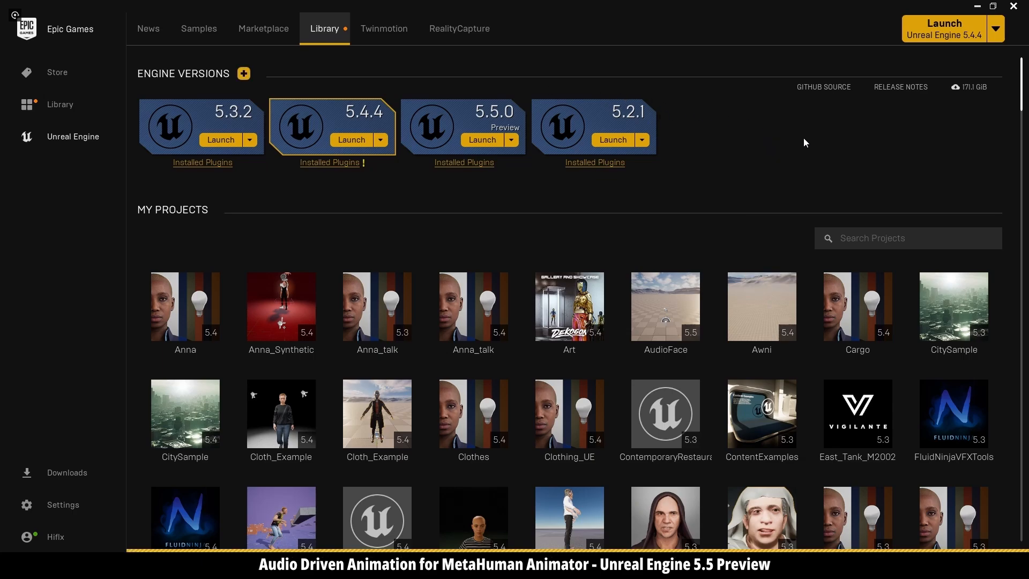
# Find the MetaHuman Plugin in the Marketplace and install it to engine 5.5.
pyautogui.click(263, 28)
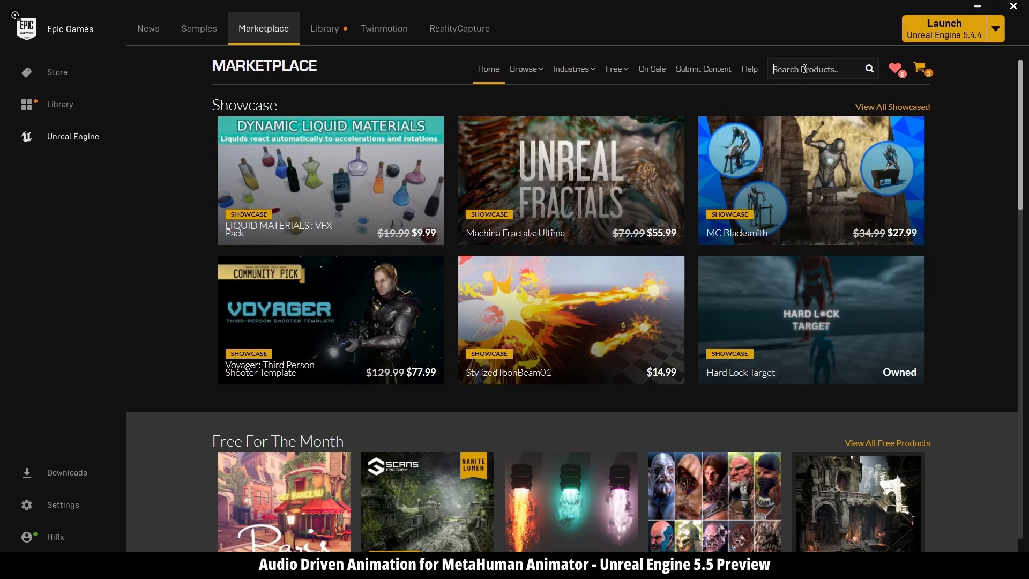
pyautogui.write('metahuman')
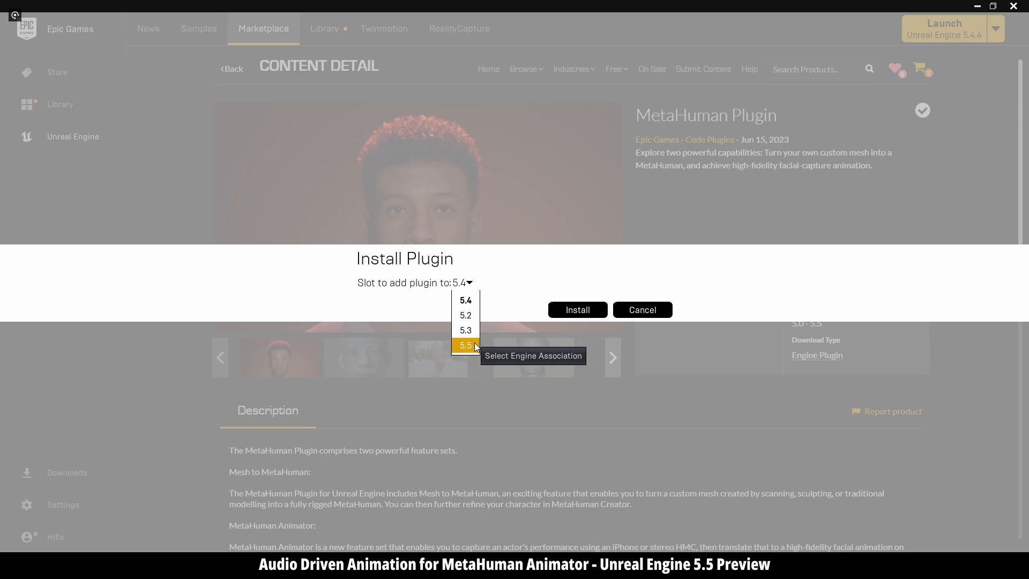
pyautogui.click(576, 309)
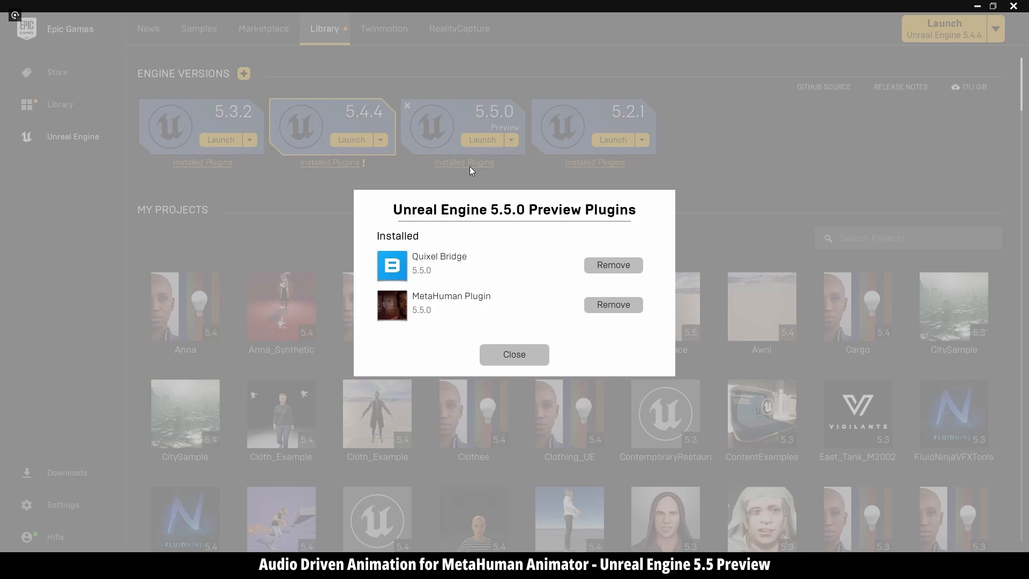
pyautogui.moveTo(513, 355)
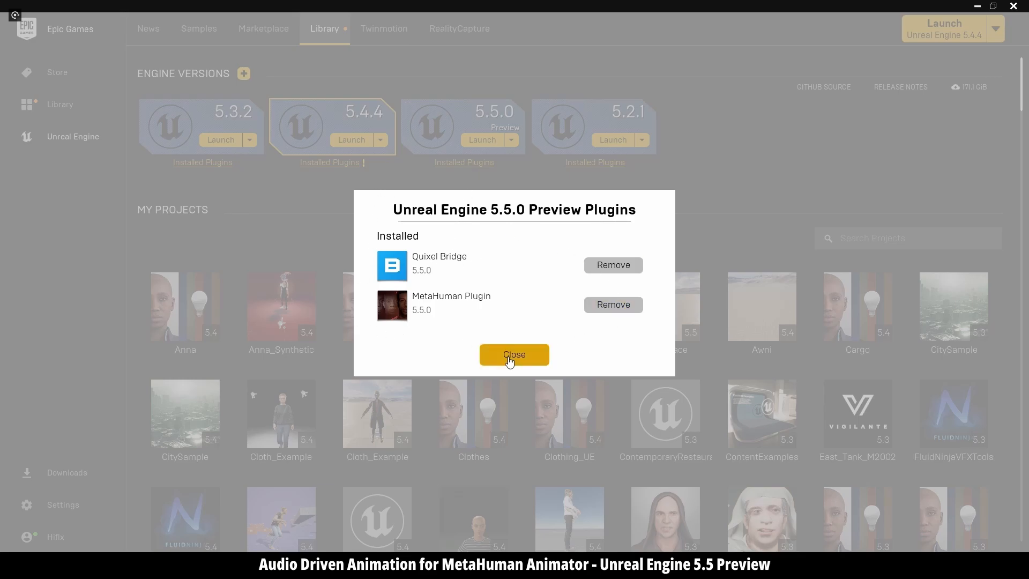
# Close the 5.5 plugins list and manage the new plugins offered in the AudioFace project.
pyautogui.click(513, 355)
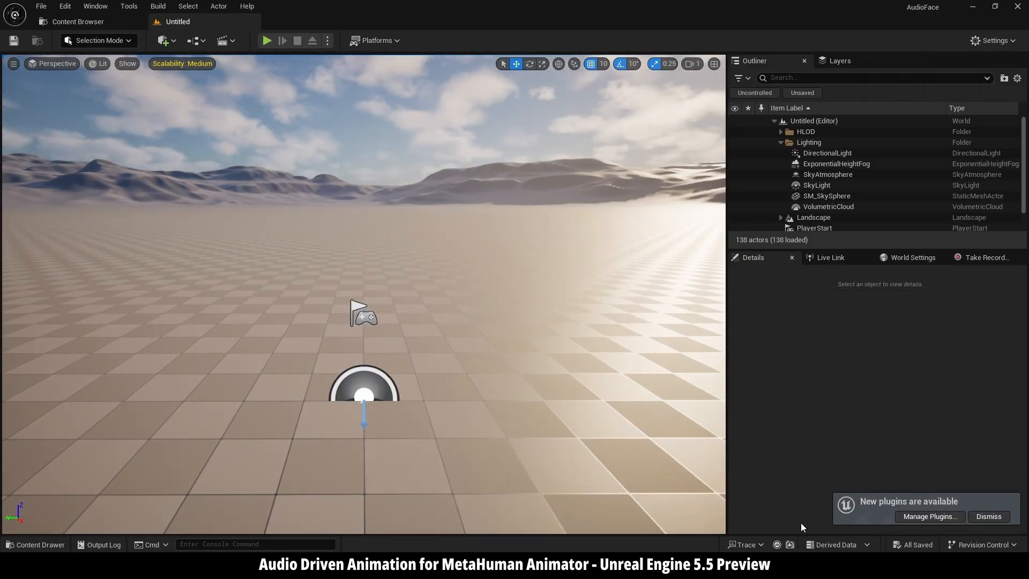
pyautogui.moveTo(929, 517)
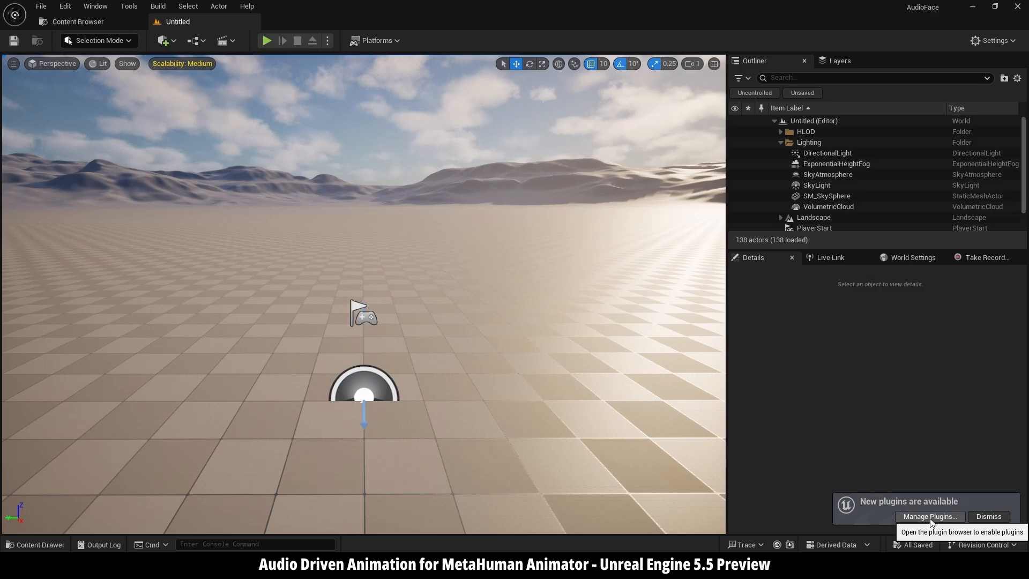
pyautogui.click(928, 517)
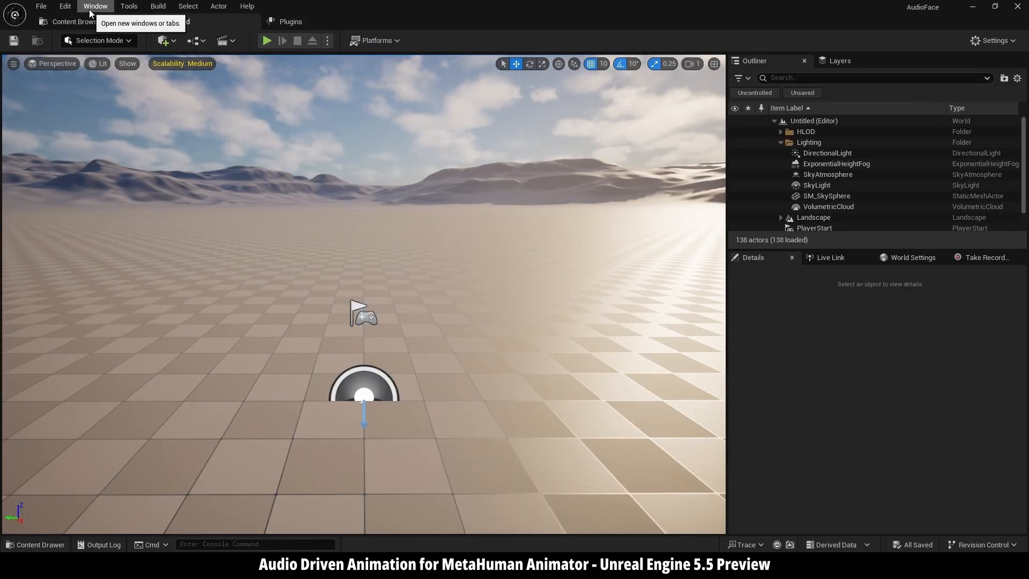
# Enable the experimental MetaHuman plugin, accept the warning and restart the editor.
pyautogui.click(64, 6)
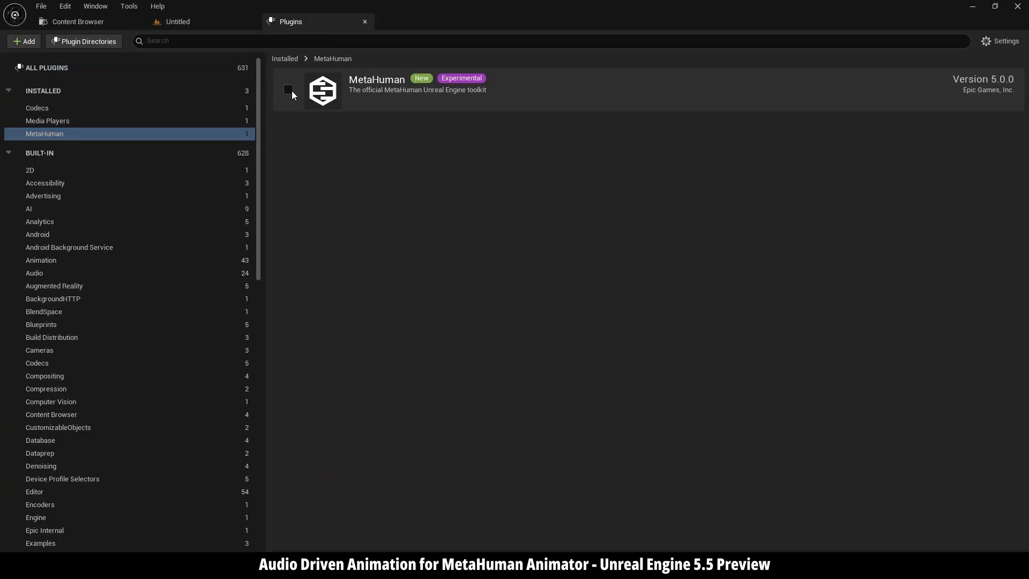
pyautogui.click(287, 89)
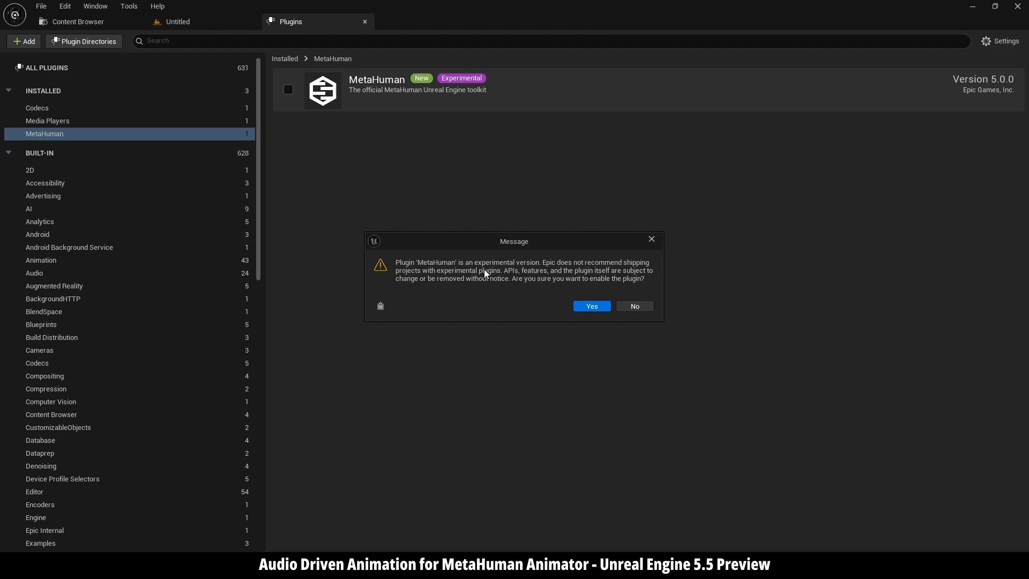
pyautogui.click(590, 306)
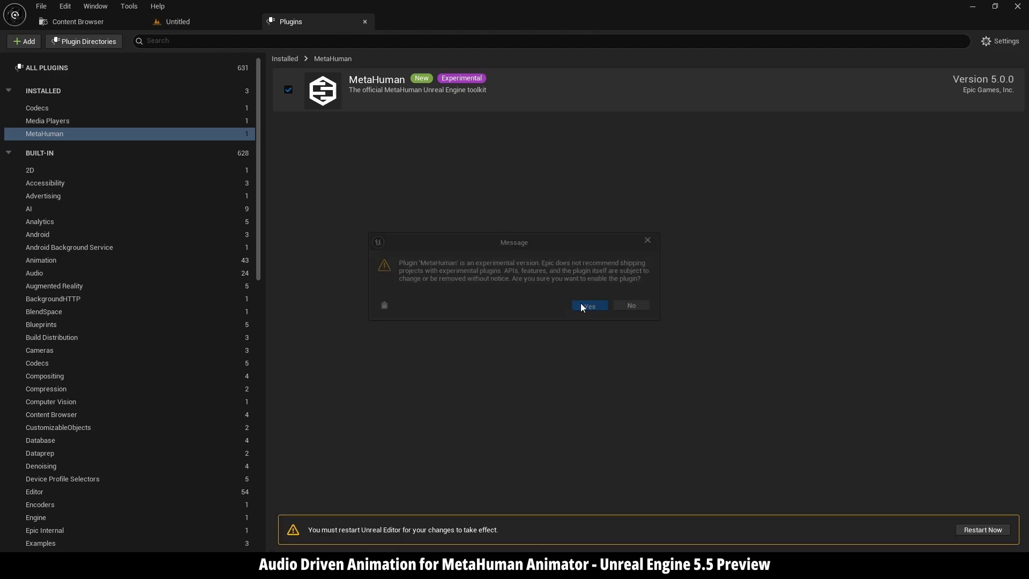
pyautogui.click(588, 305)
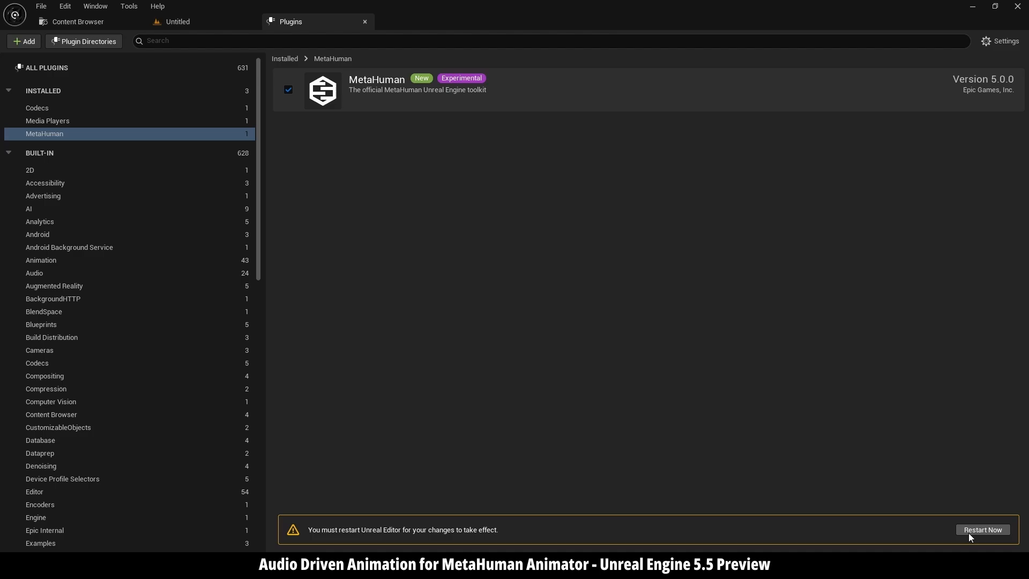
pyautogui.click(983, 530)
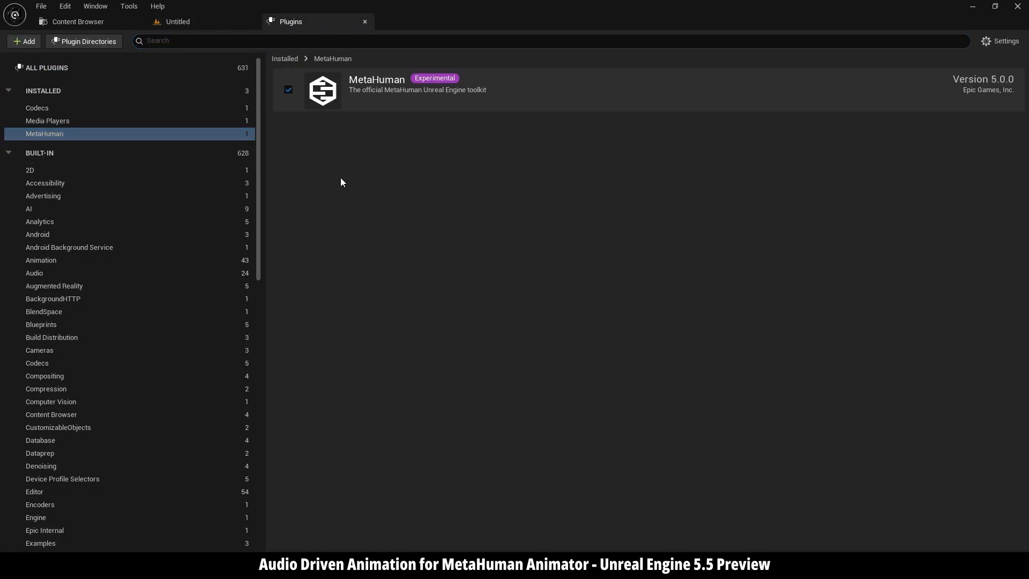
pyautogui.moveTo(387, 206)
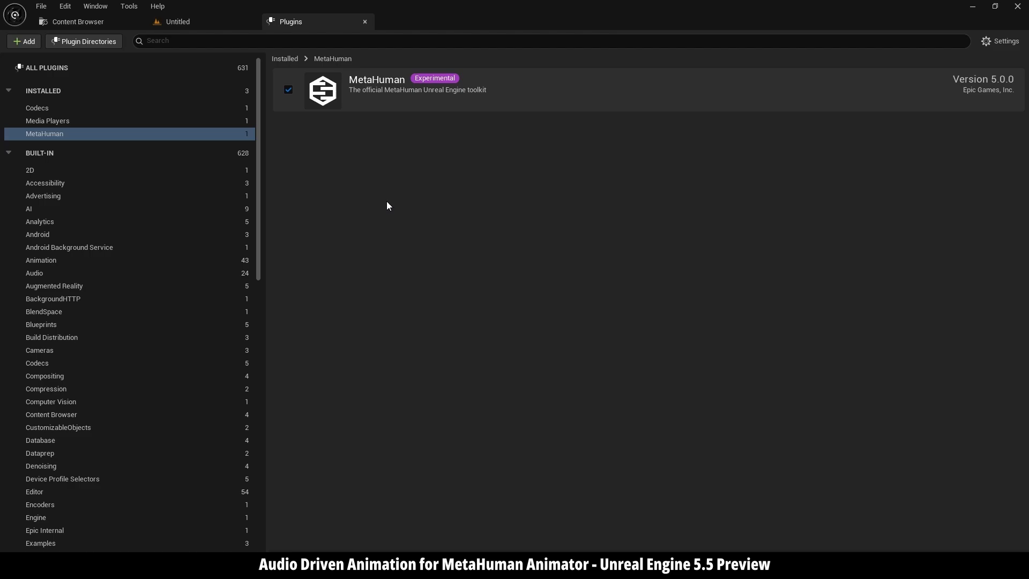
pyautogui.moveTo(376, 206)
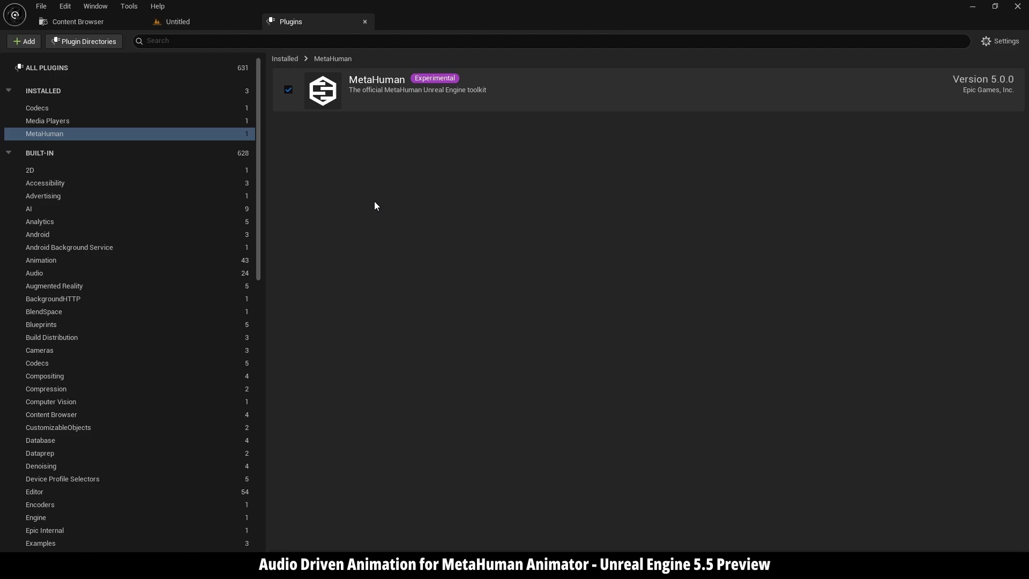
# Launch Quixel Bridge from Quick Add and browse Local > MetaHumans > MetaHuman Presets for Myles.
pyautogui.click(177, 21)
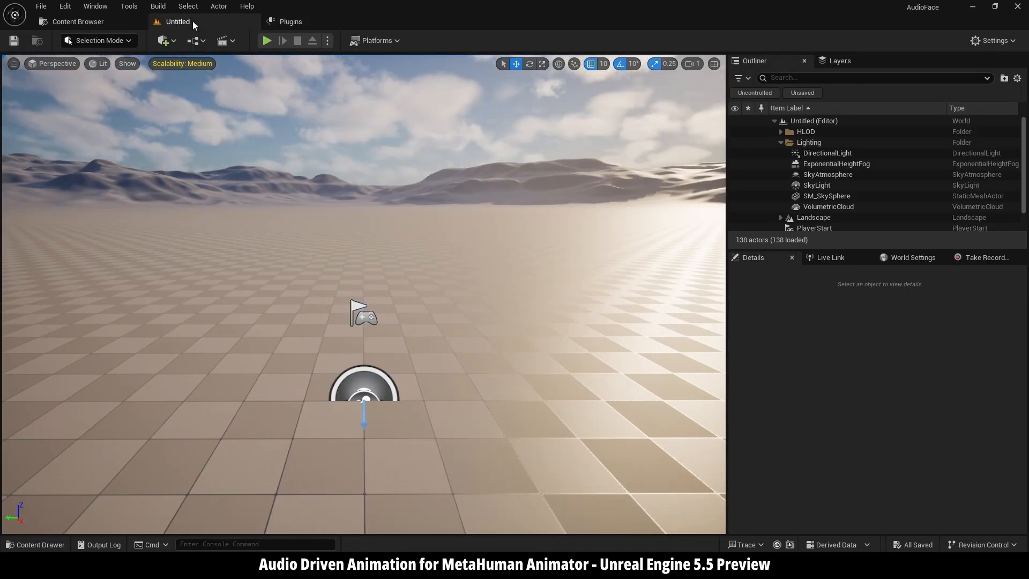
pyautogui.moveTo(164, 39)
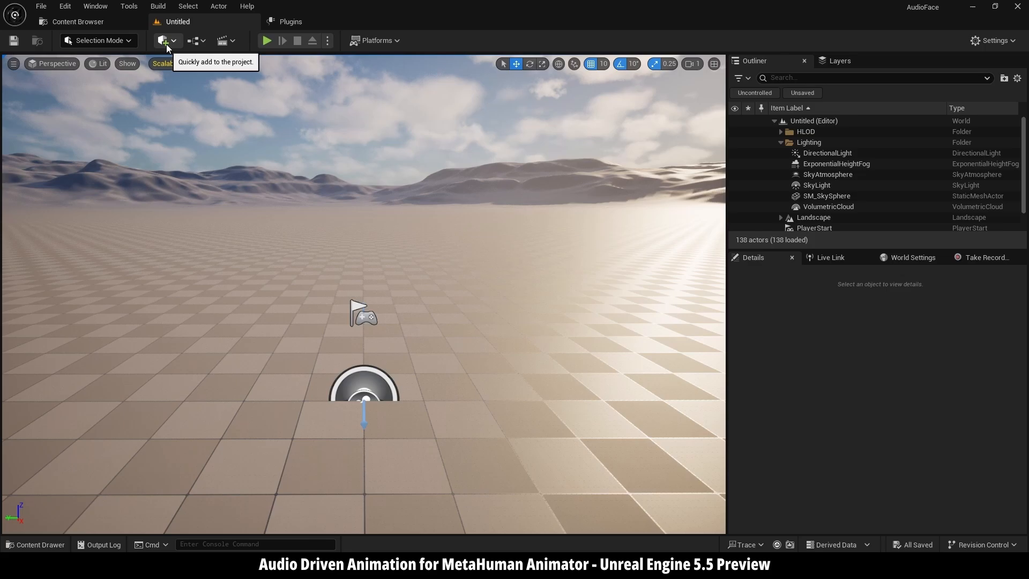
pyautogui.click(163, 40)
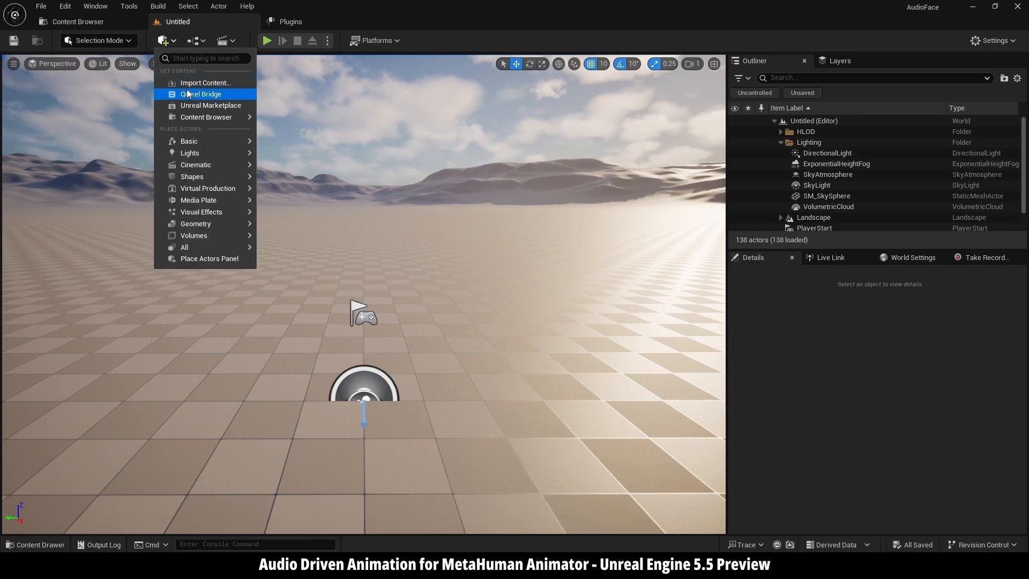
pyautogui.click(201, 94)
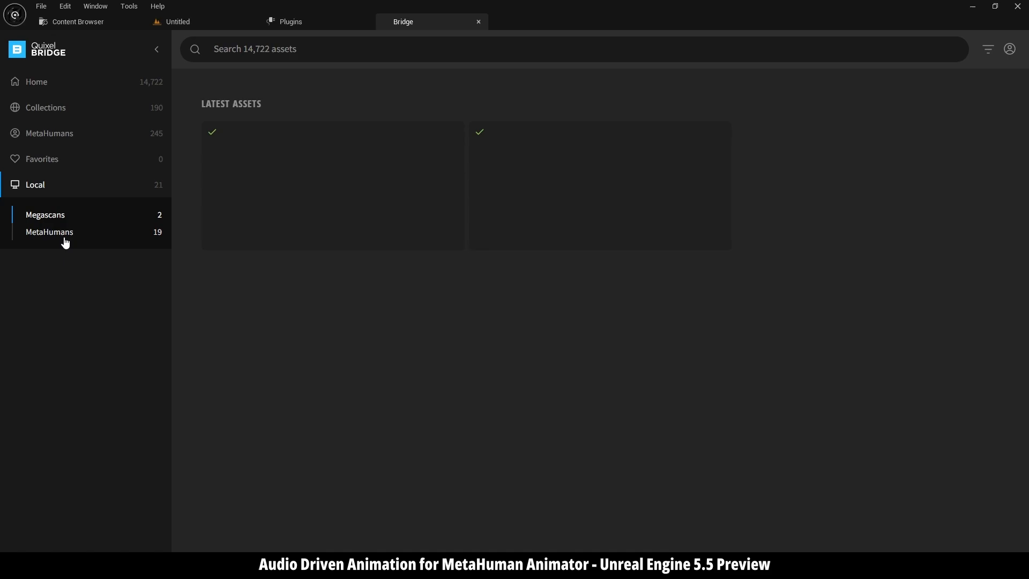
pyautogui.click(48, 231)
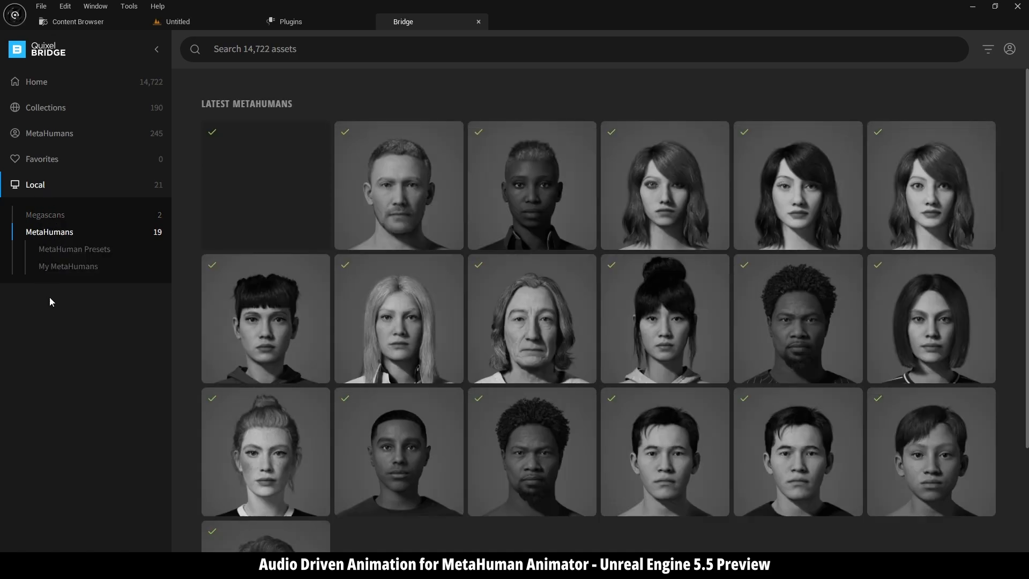
pyautogui.click(67, 265)
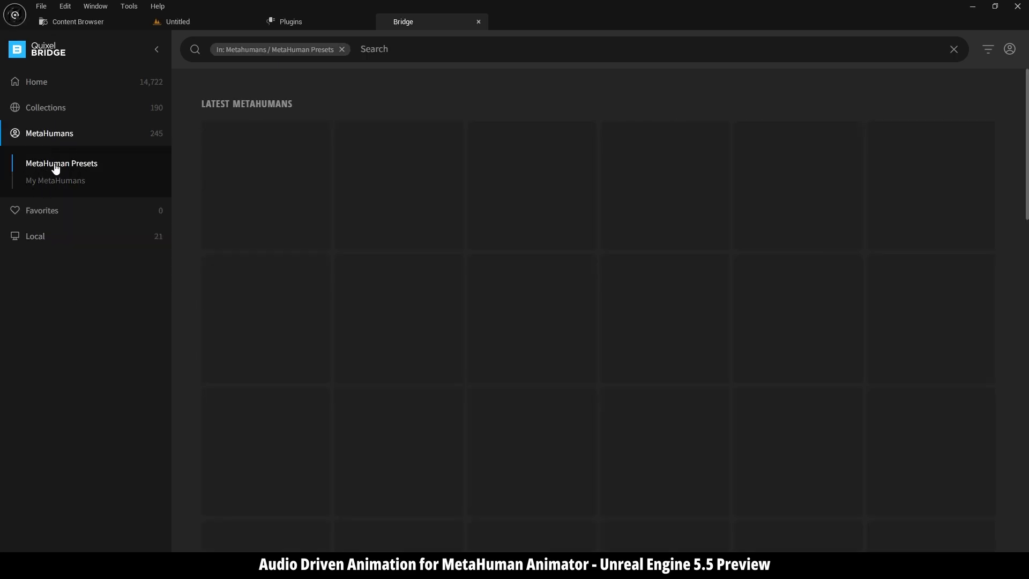
pyautogui.moveTo(408, 270)
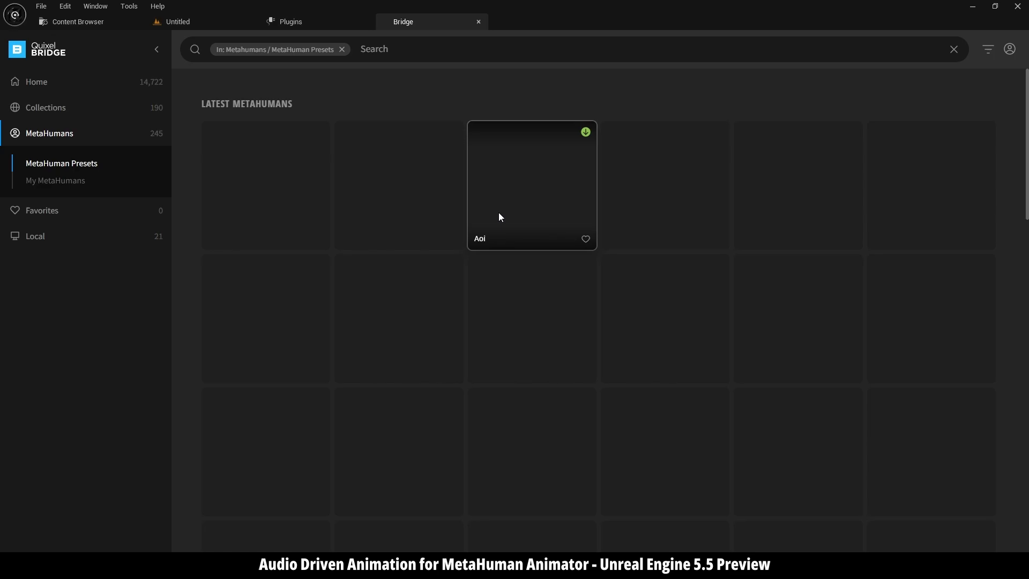
pyautogui.moveTo(571, 244)
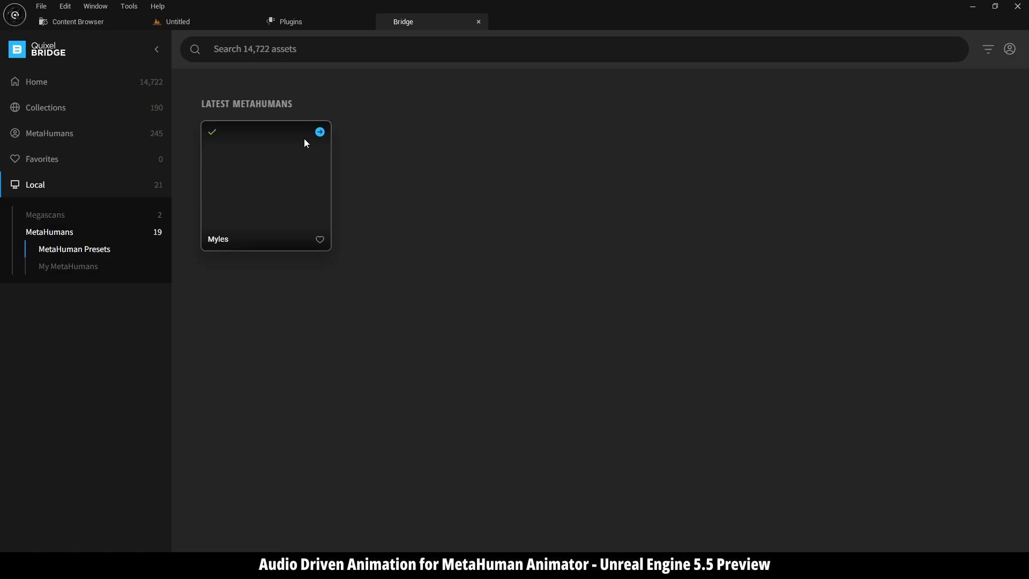
# Add Myles to the project and create an 'mh' folder in the Content Browser.
pyautogui.click(77, 21)
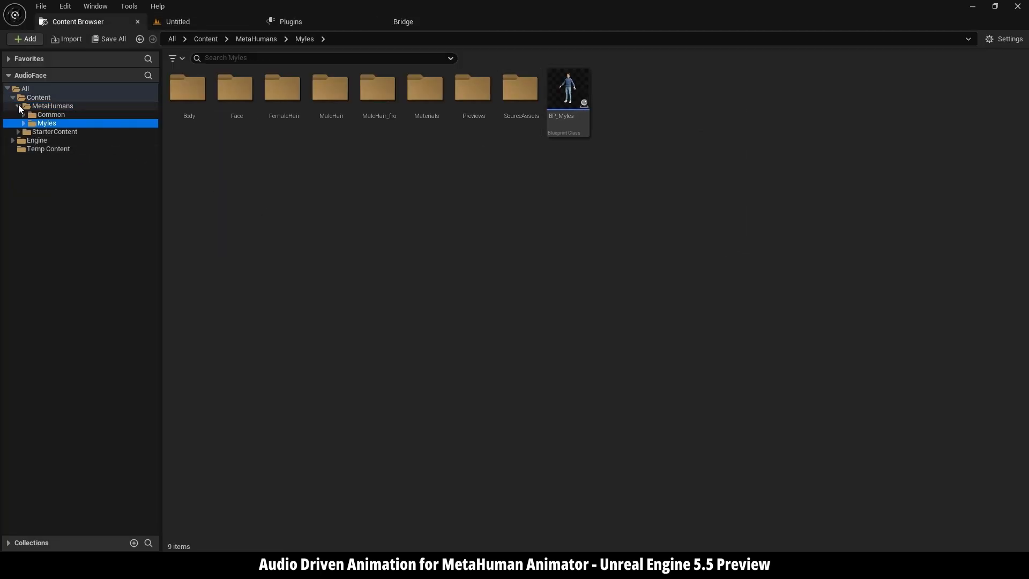
pyautogui.click(39, 97)
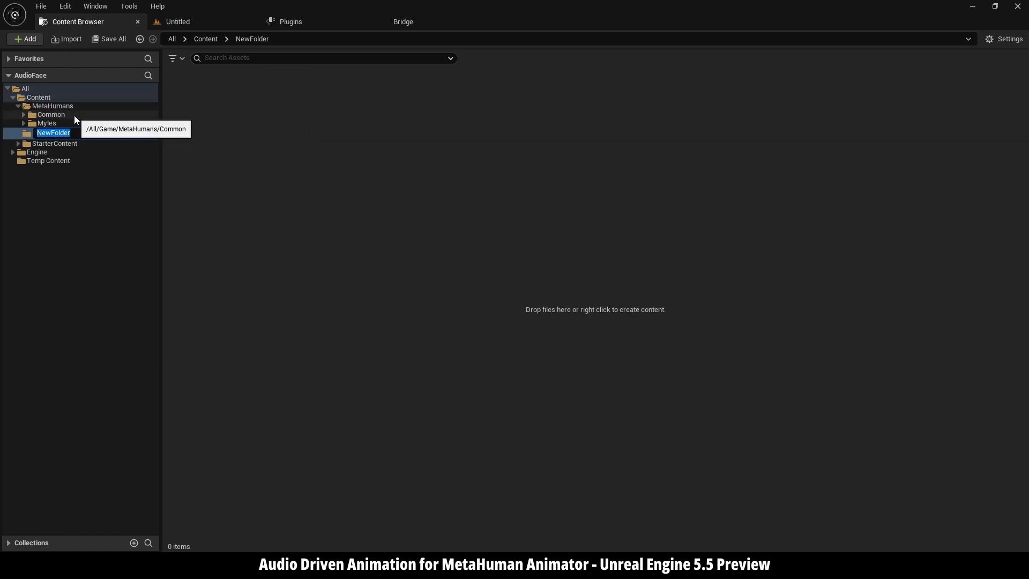
pyautogui.write('mh')
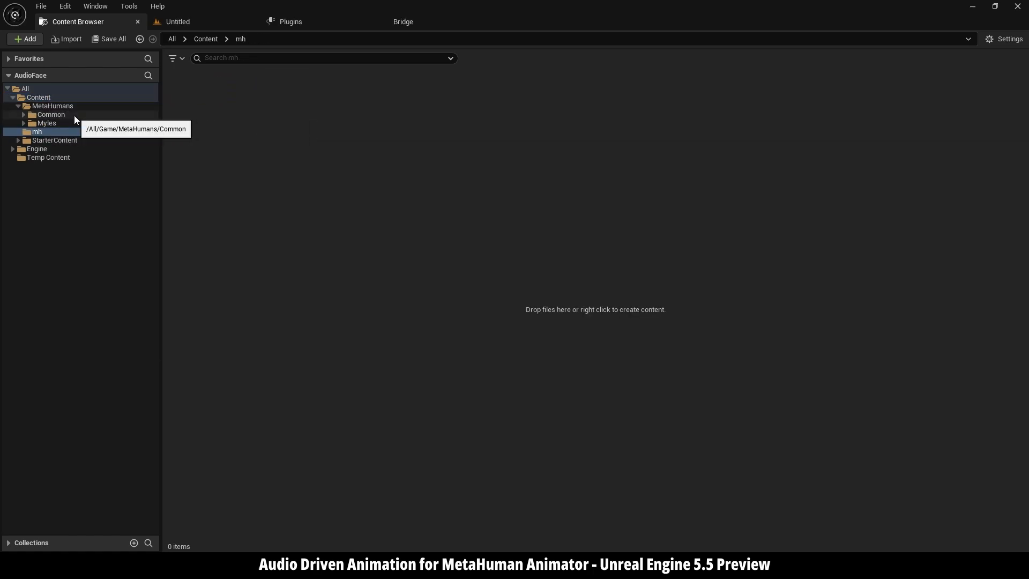
pyautogui.moveTo(323, 174)
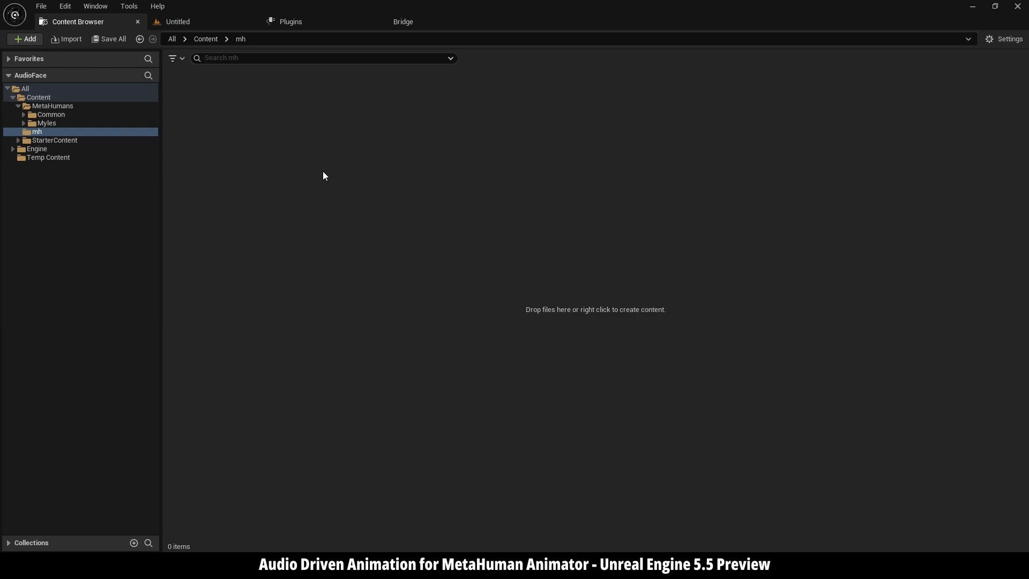
# Create a new MetaHuman Performance asset inside the mh folder.
pyautogui.rightClick(321, 175)
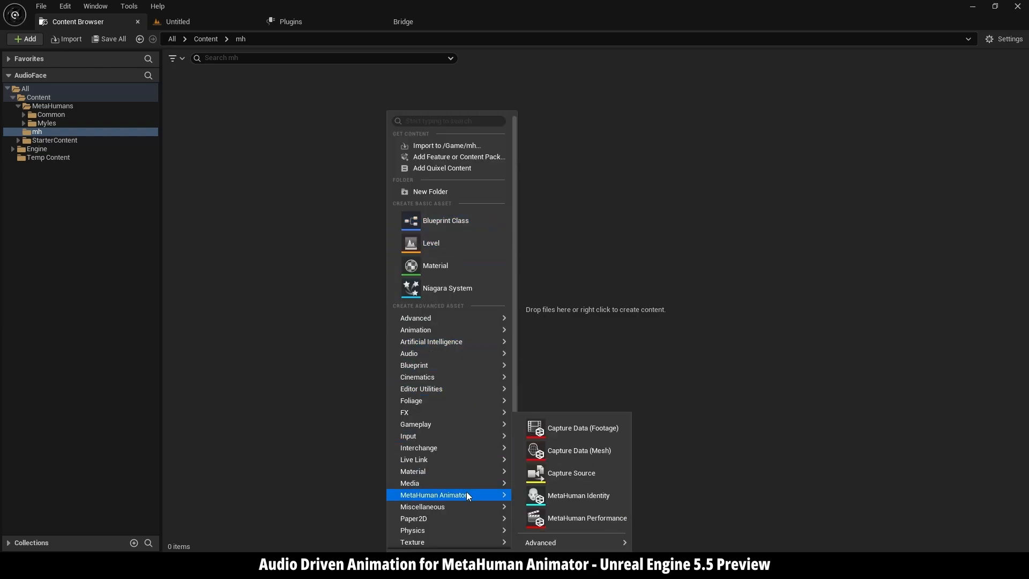
pyautogui.moveTo(586, 518)
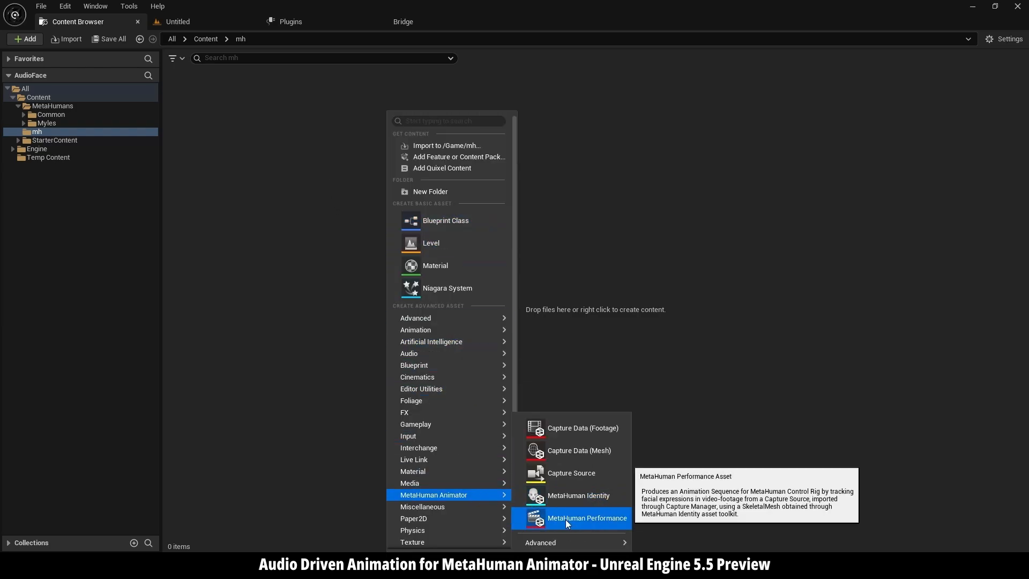
pyautogui.click(587, 518)
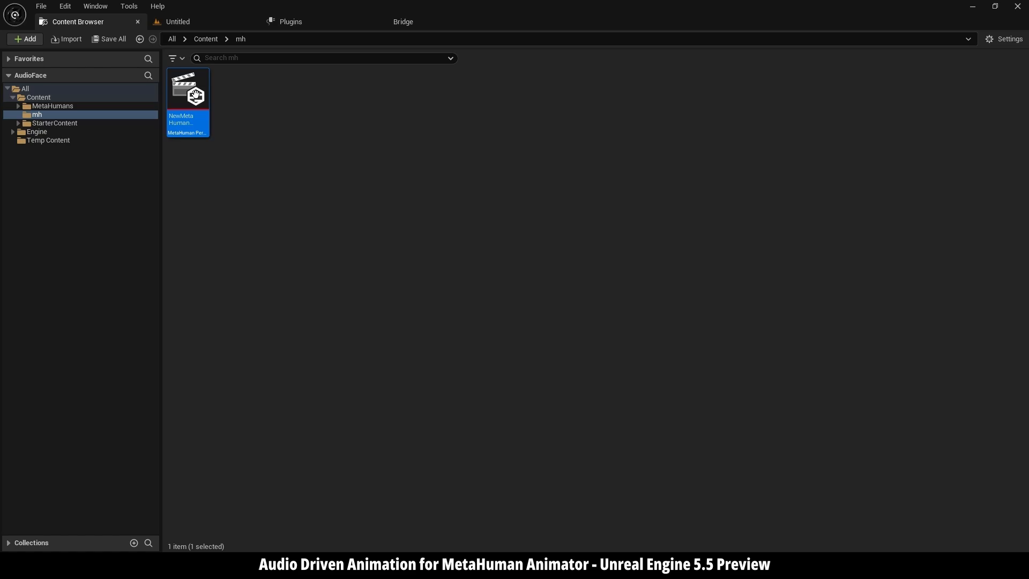
# Set the performance's Input Type to Audio with the 'reminder' clip as its sound.
pyautogui.doubleClick(187, 87)
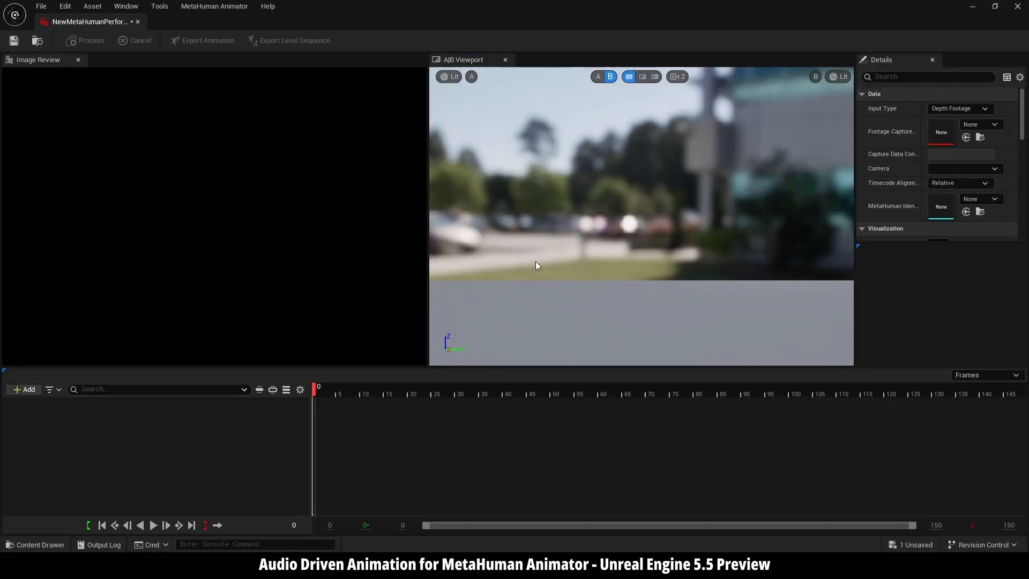
pyautogui.moveTo(612, 268)
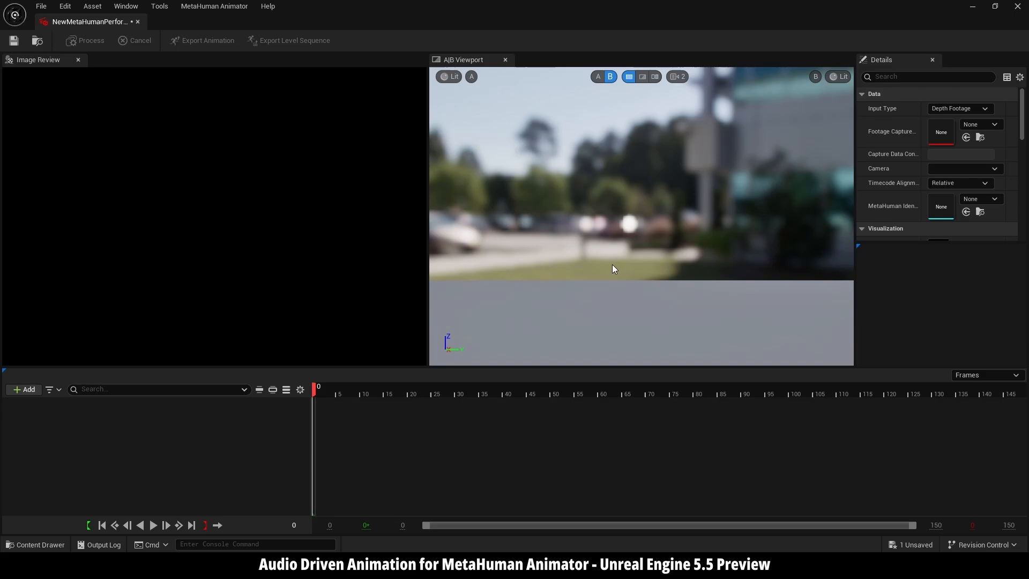
pyautogui.moveTo(862, 333)
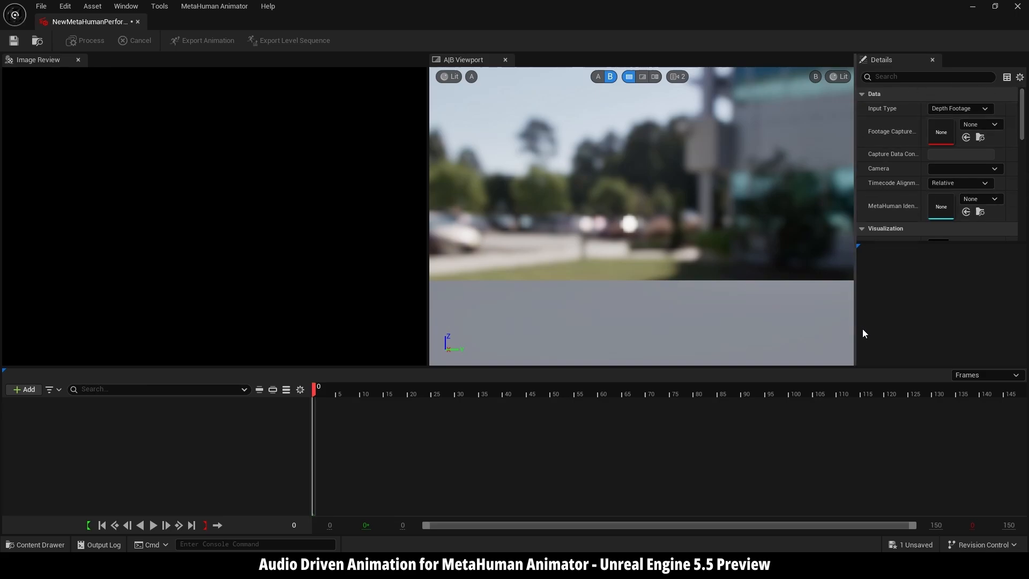
pyautogui.moveTo(960, 108)
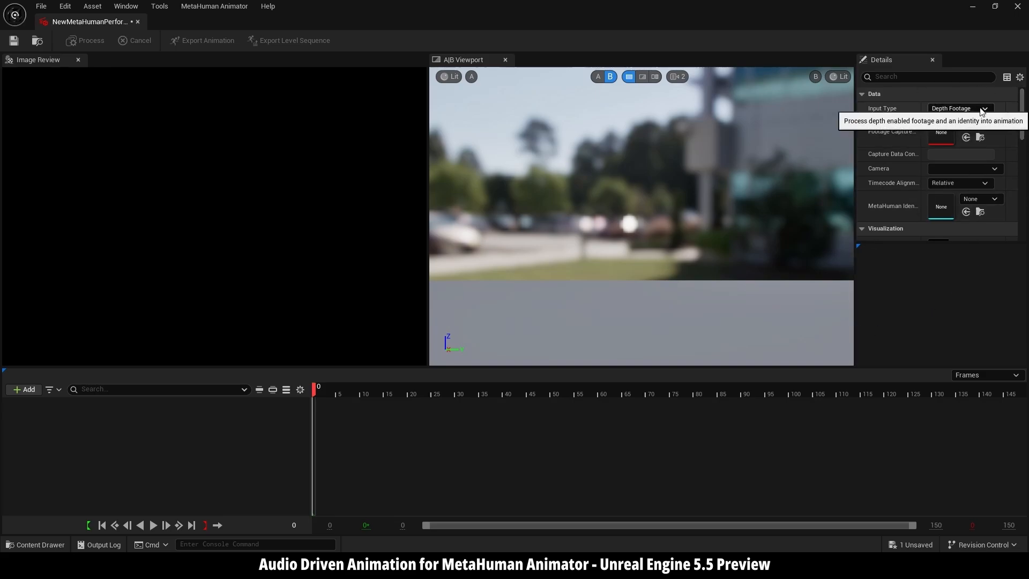
pyautogui.click(960, 108)
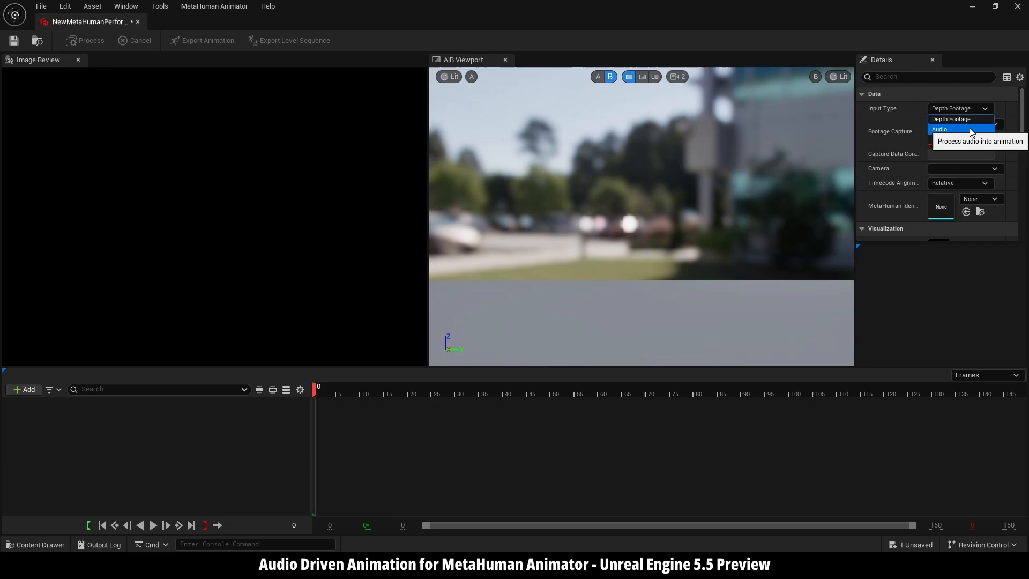
pyautogui.click(939, 128)
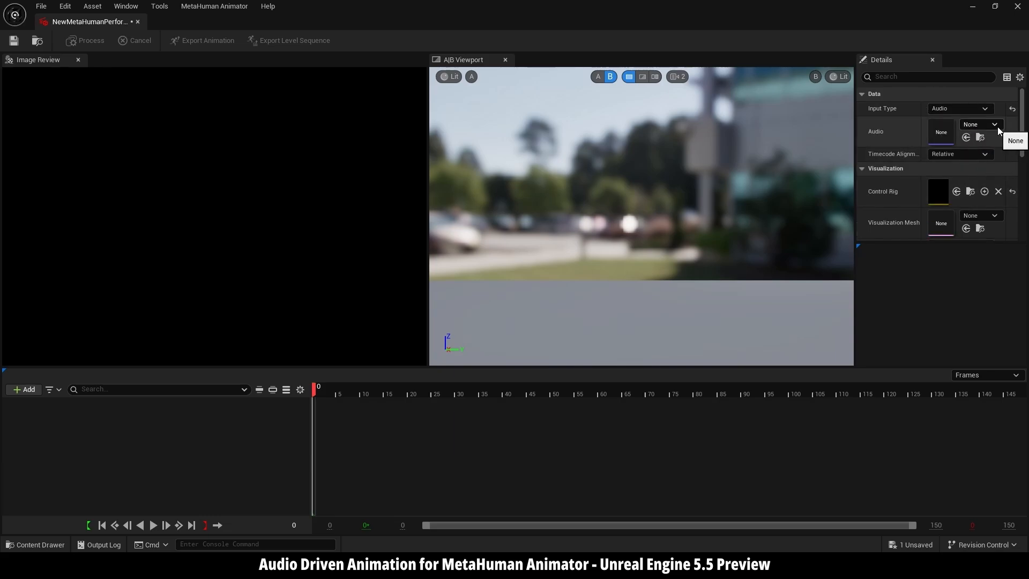
pyautogui.click(994, 124)
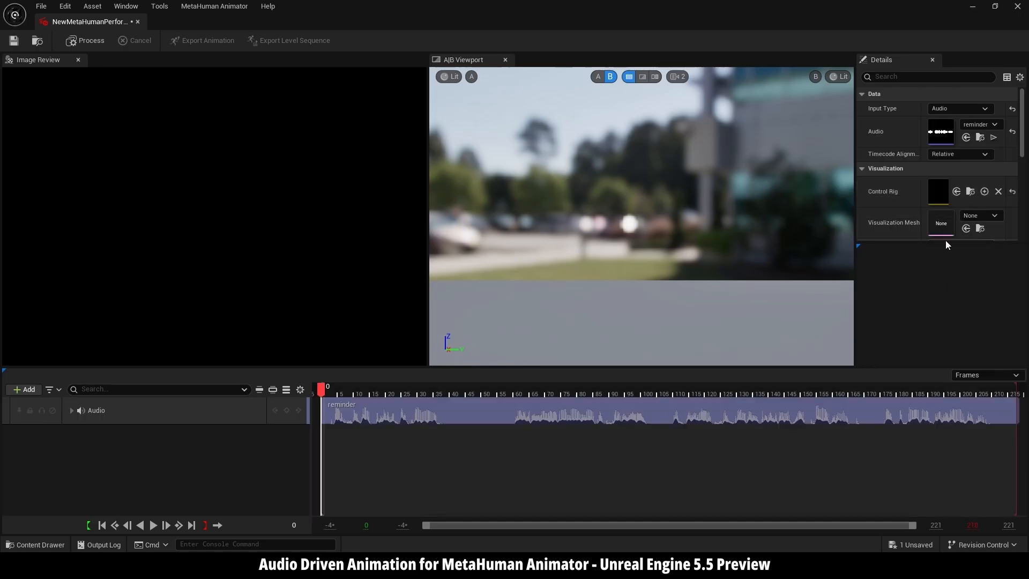
# Search 'myles' in the Visualization Mesh picker for the preview face mesh.
pyautogui.click(993, 215)
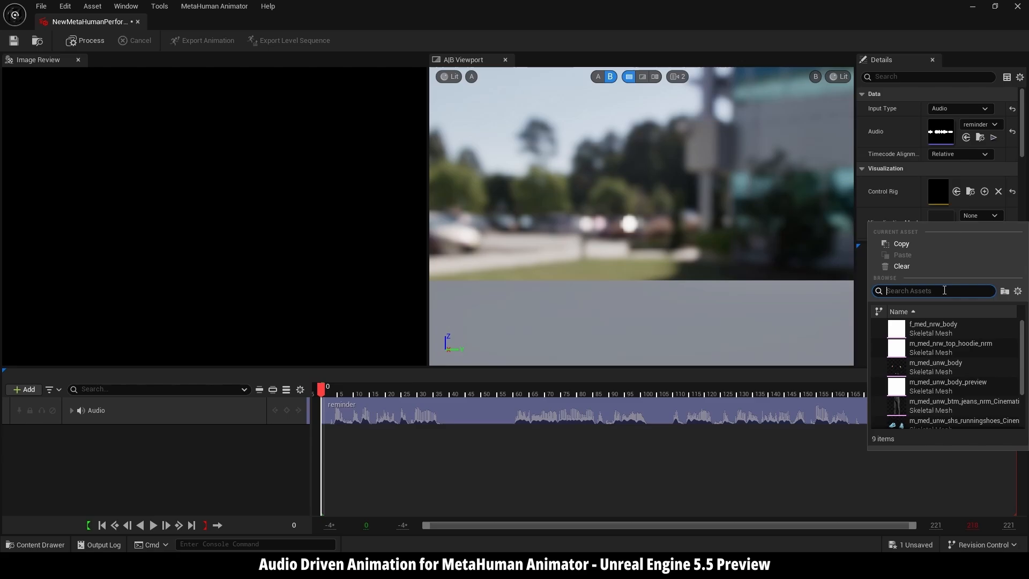
pyautogui.write('myles')
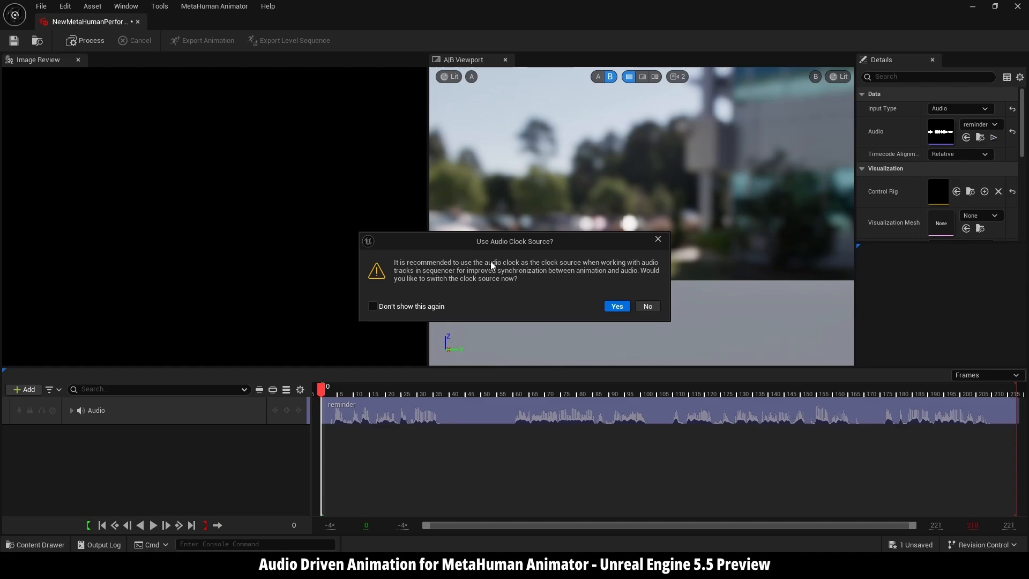
pyautogui.moveTo(486, 254)
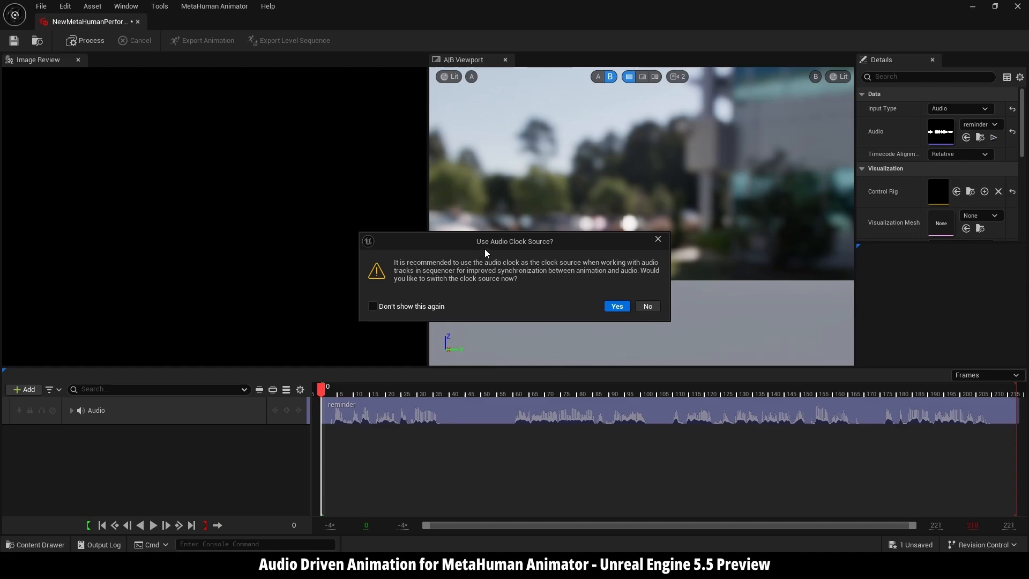
pyautogui.moveTo(566, 269)
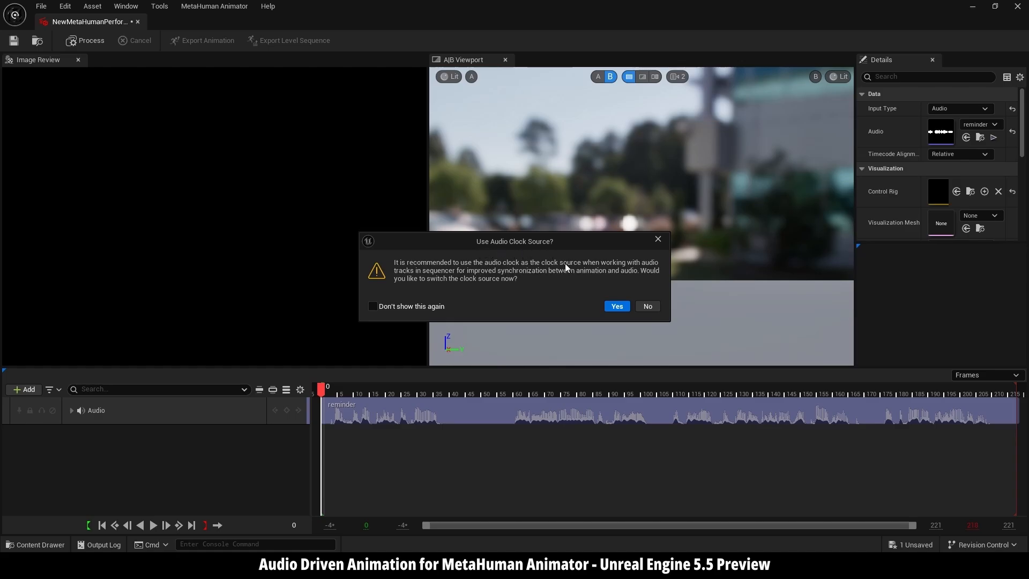
# Accept switching the sequencer to the audio clock source.
pyautogui.click(615, 305)
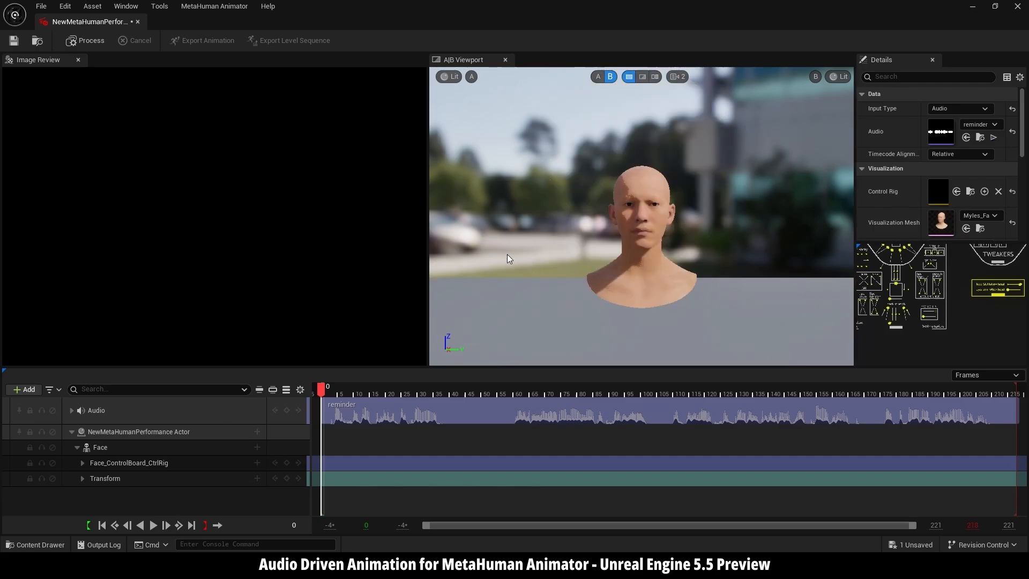
pyautogui.moveTo(334, 256)
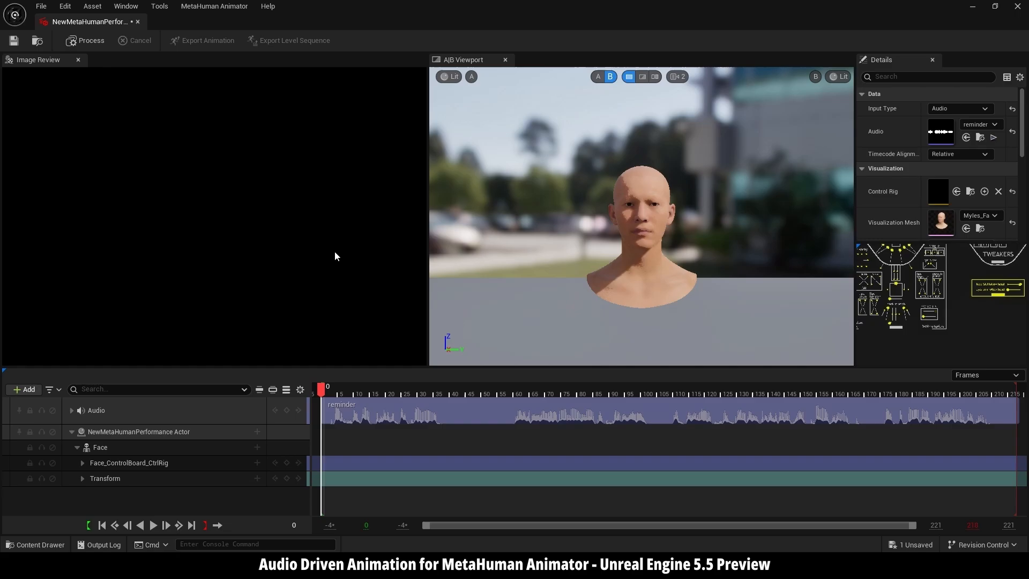
pyautogui.moveTo(91, 53)
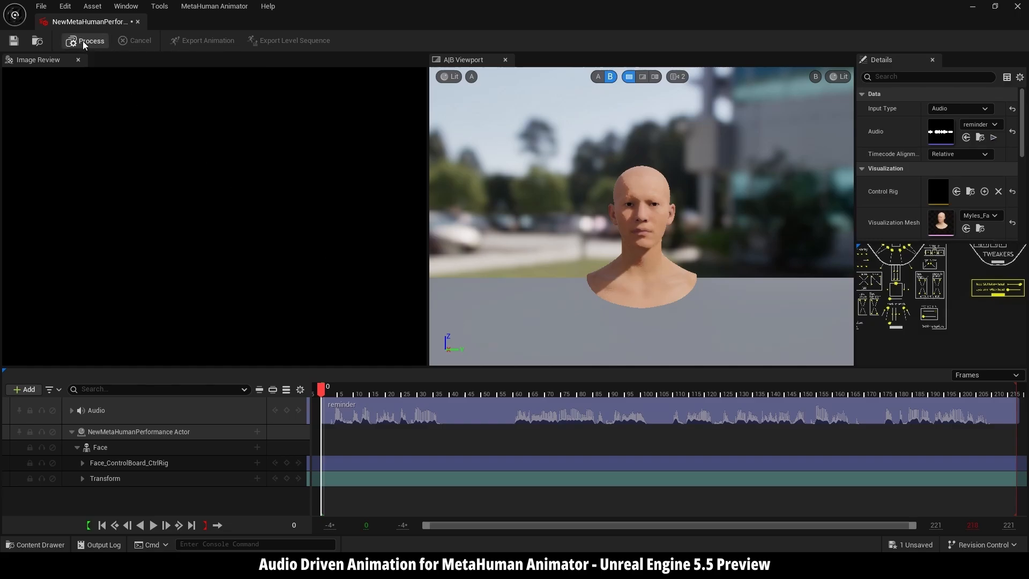
# Process the reminder audio into face animation, then play, pause and scrub to frame 126.
pyautogui.click(90, 39)
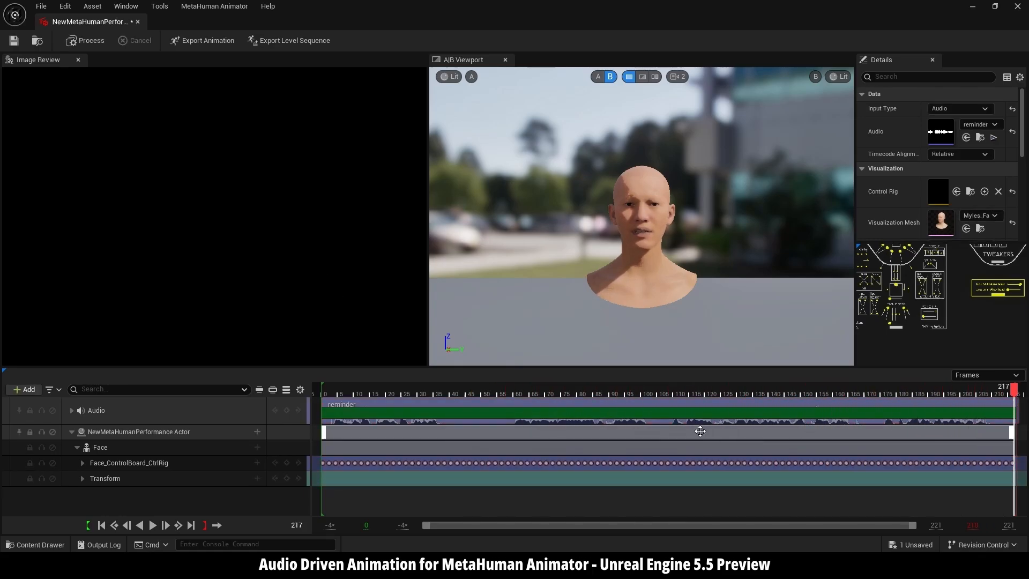
pyautogui.click(100, 525)
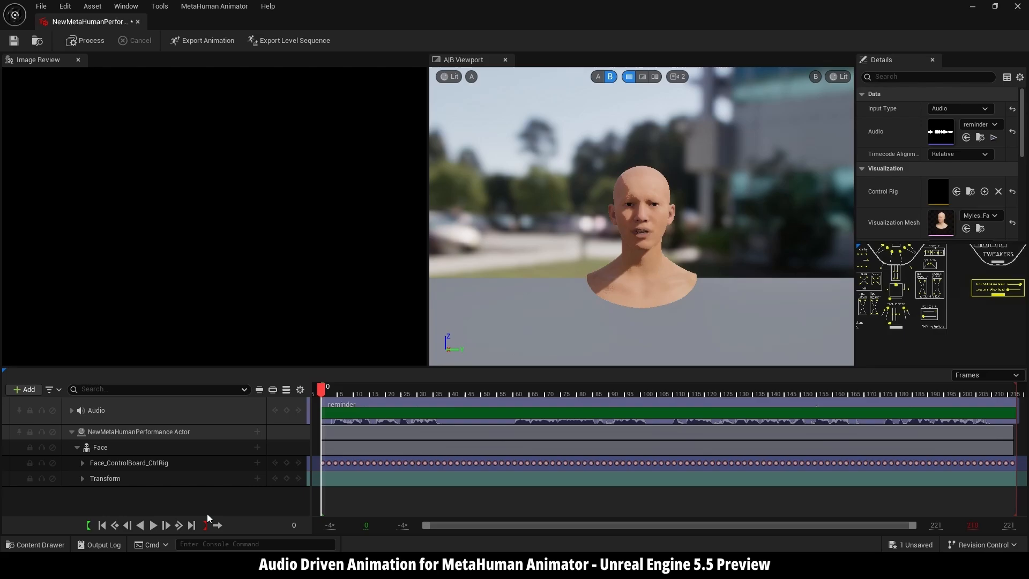
pyautogui.click(153, 524)
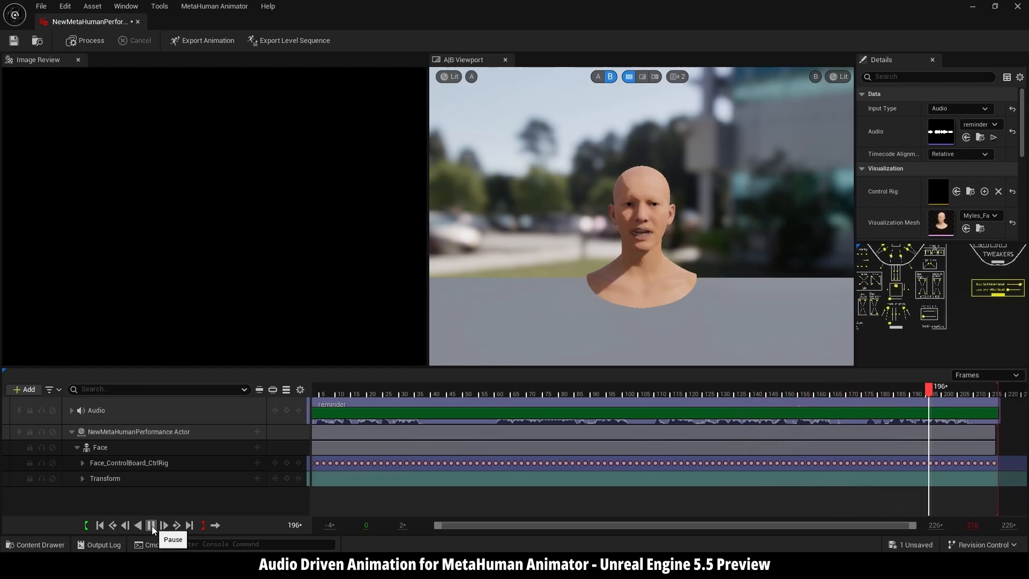
pyautogui.click(152, 524)
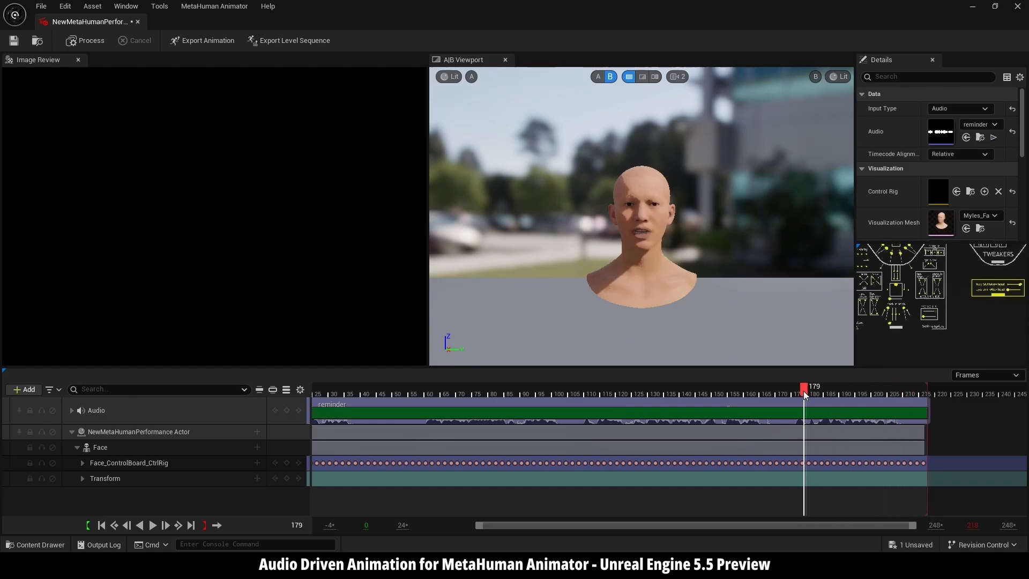
pyautogui.click(583, 393)
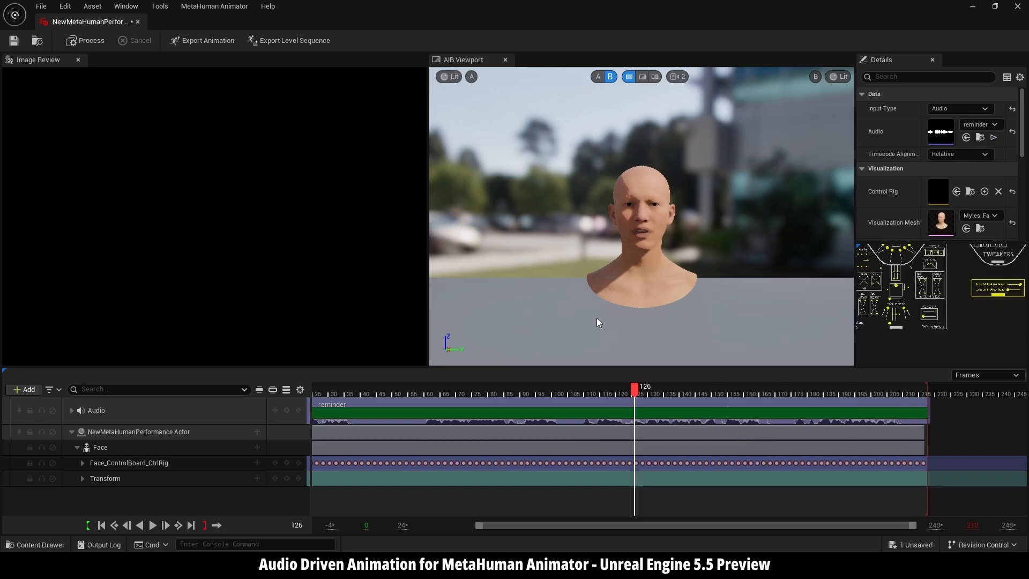
pyautogui.moveTo(769, 309)
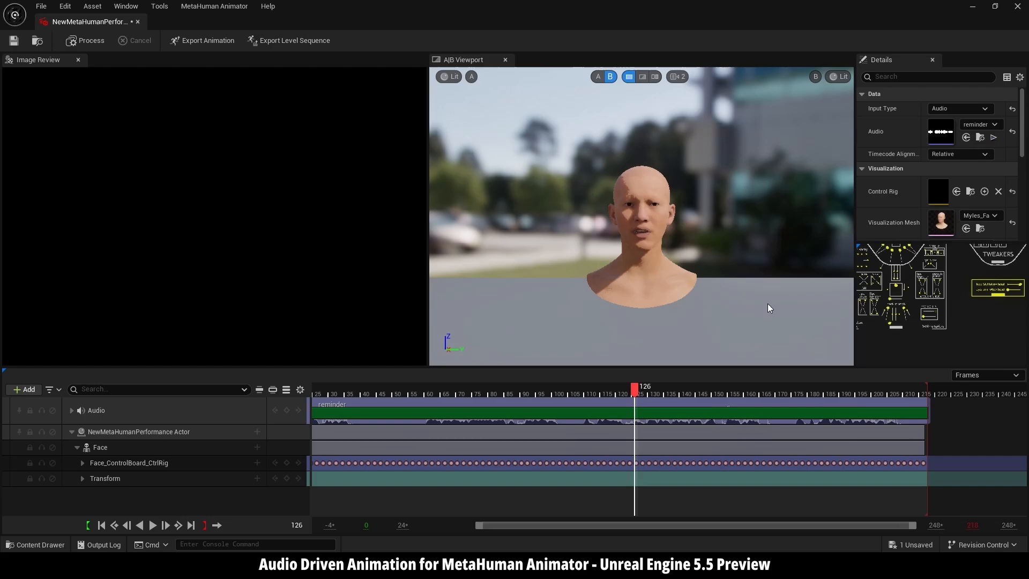
pyautogui.moveTo(113, 113)
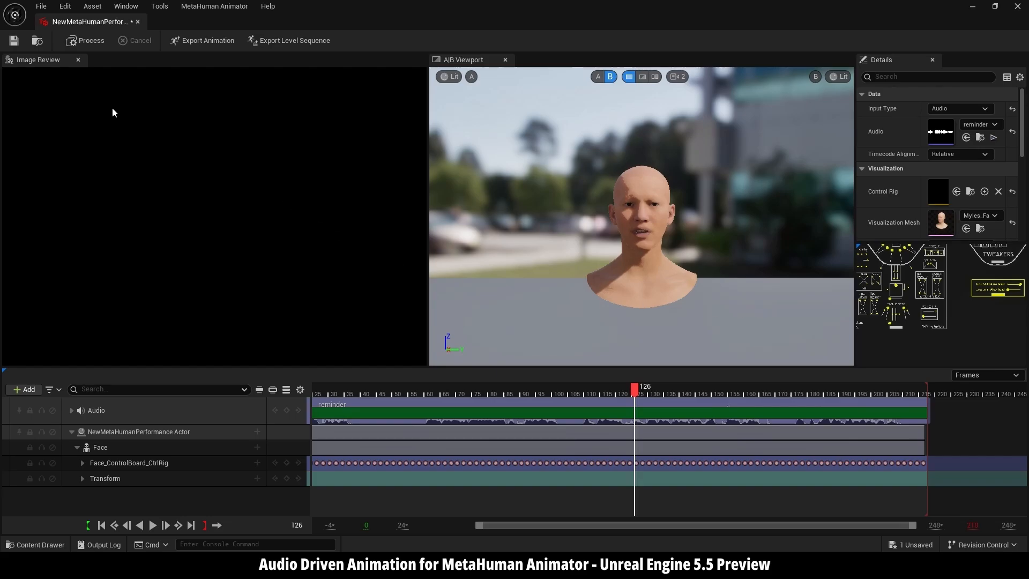
# Export the performance as an animation sequence named 'auido2face' in the mh folder and confirm success.
pyautogui.click(207, 40)
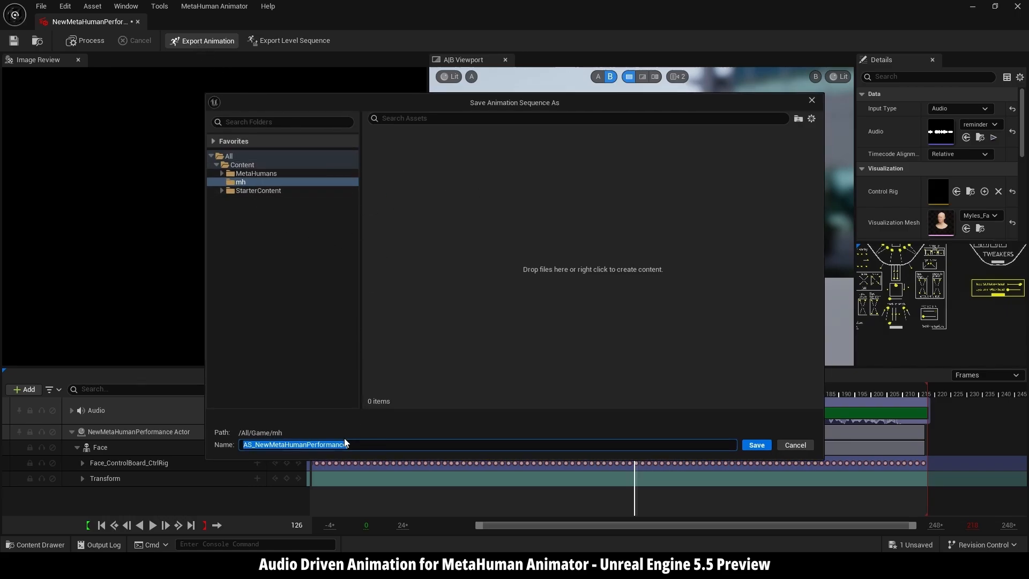
pyautogui.moveTo(378, 440)
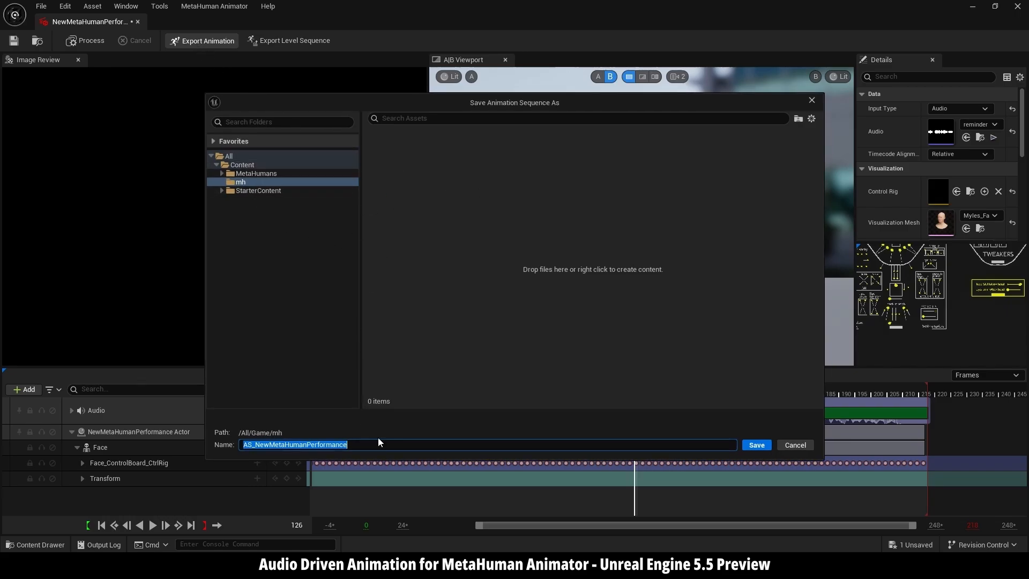
pyautogui.write('auido2face')
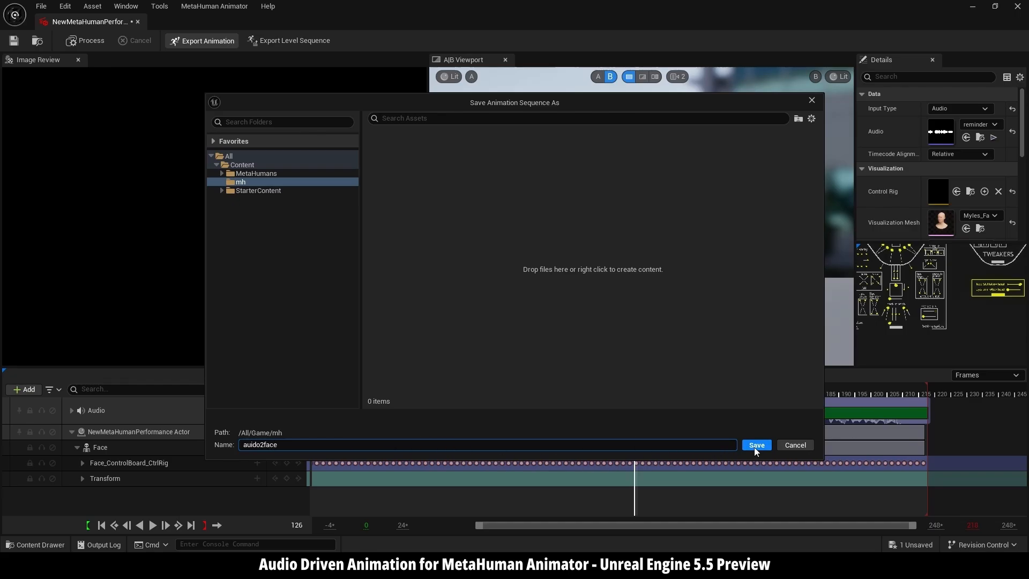
pyautogui.click(756, 444)
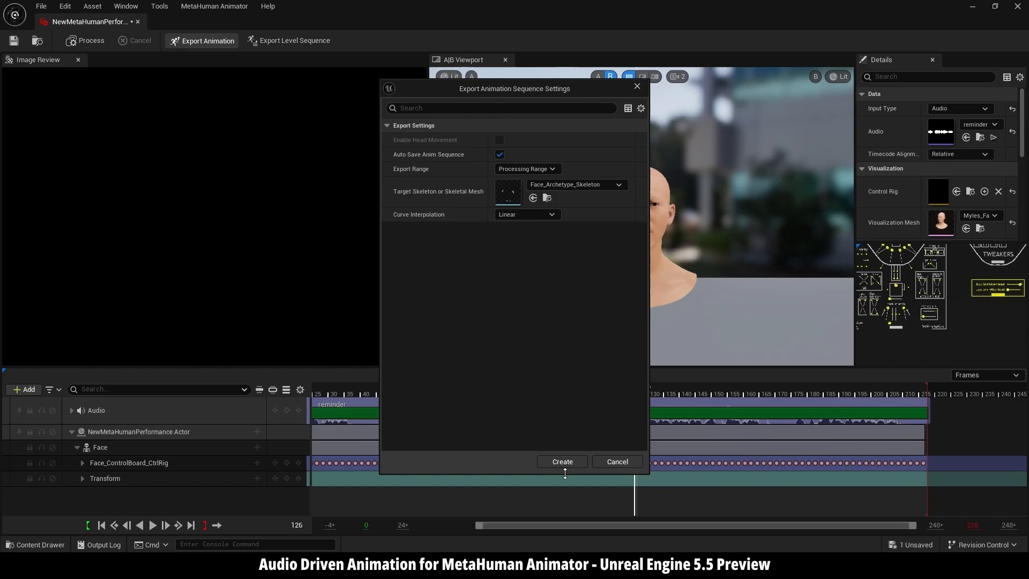
pyautogui.click(560, 461)
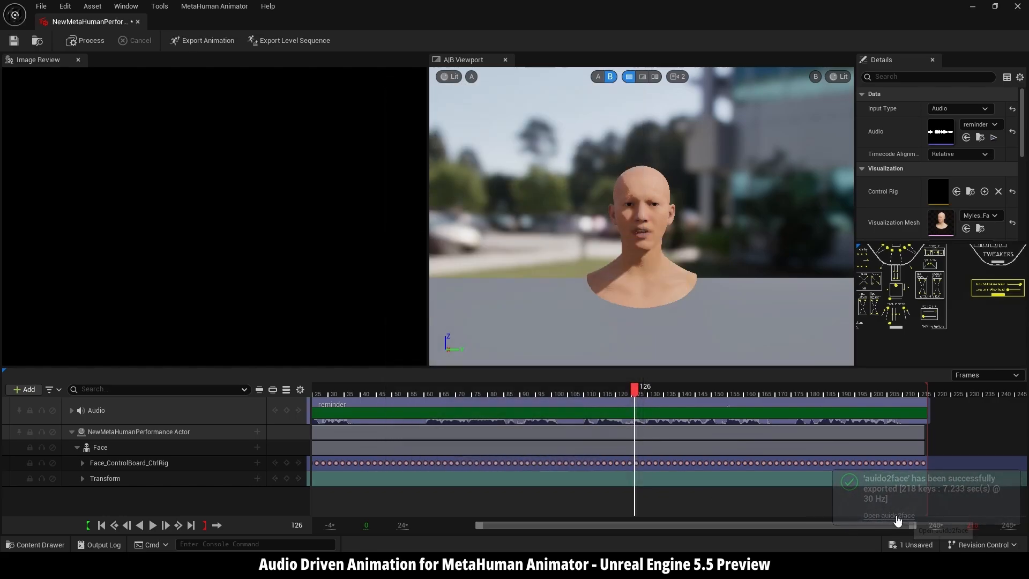
pyautogui.click(886, 514)
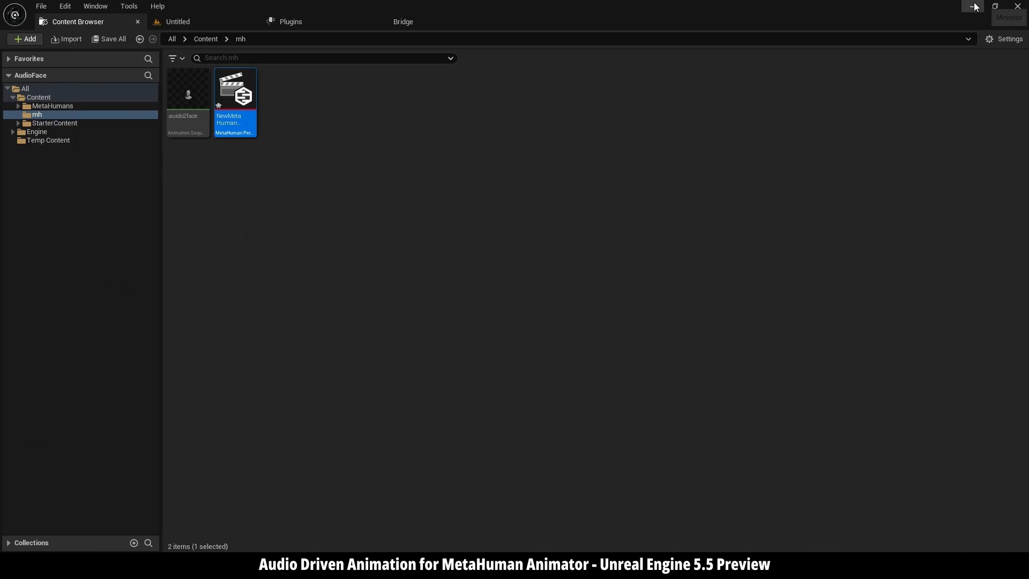
pyautogui.moveTo(55, 125)
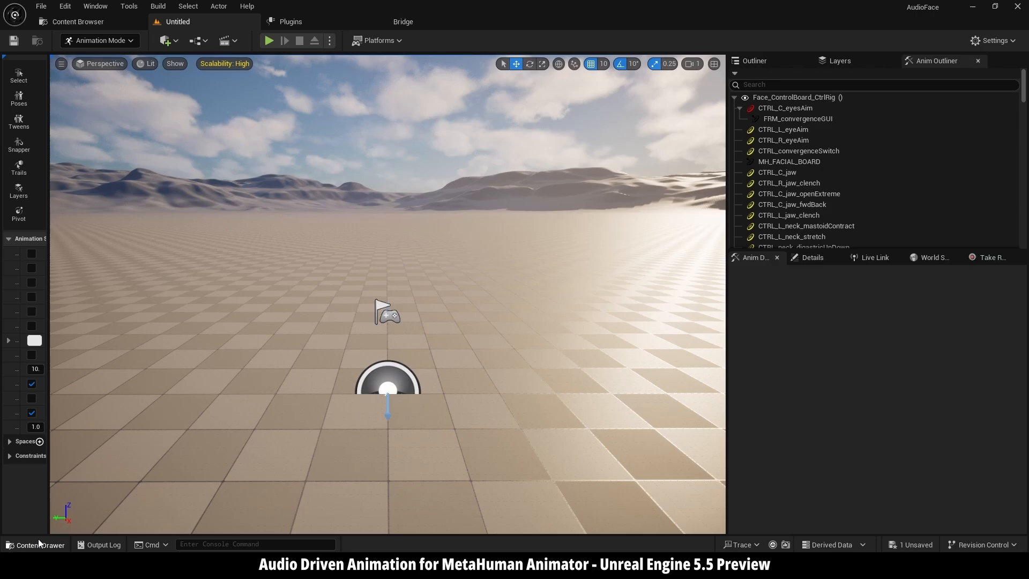
# Place BP_Myles from the Myles MetaHuman folder into the level, then browse back to the mh folder.
pyautogui.click(36, 544)
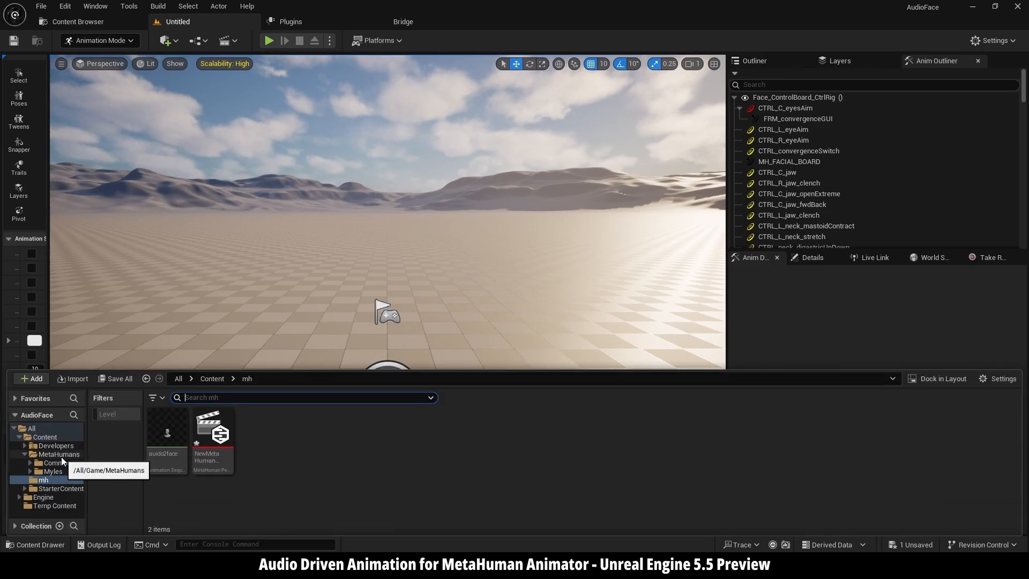
pyautogui.click(53, 471)
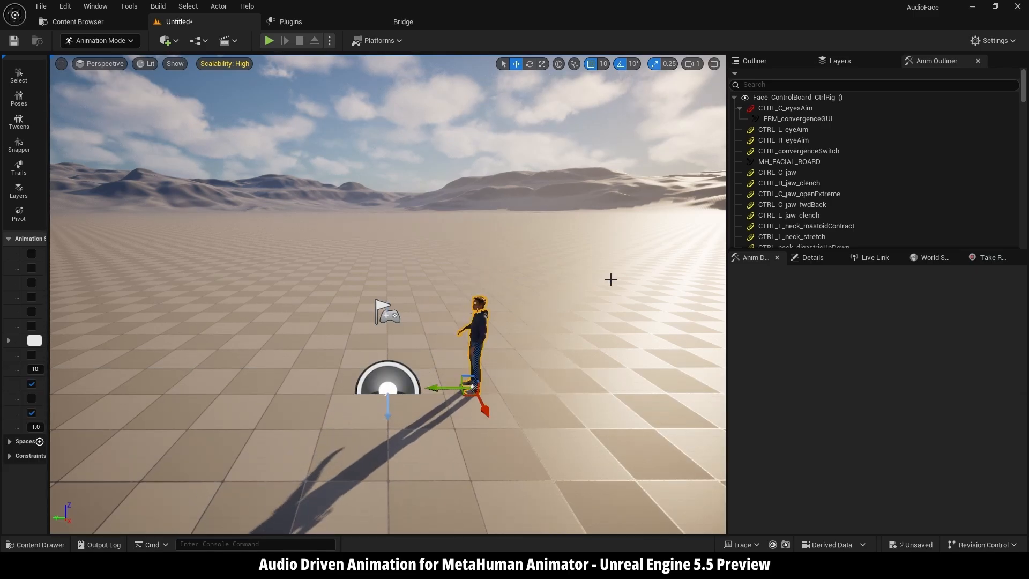
pyautogui.click(36, 544)
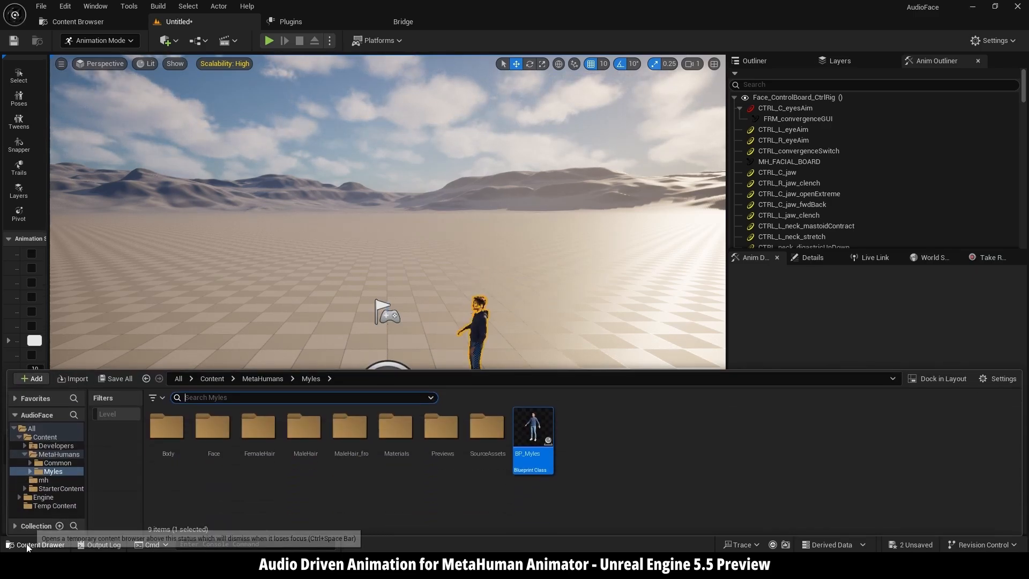
pyautogui.click(42, 480)
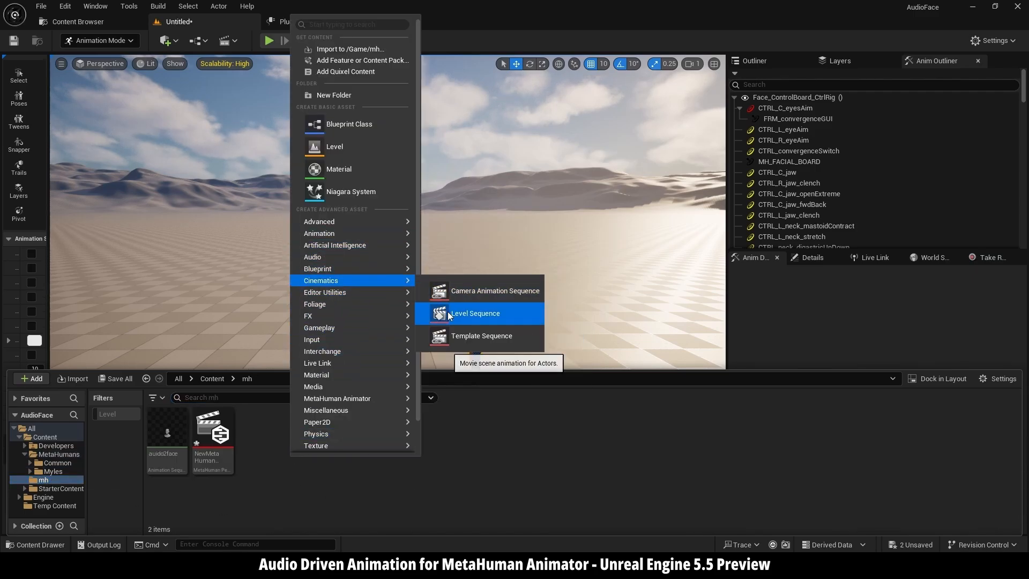
# Create a new Level Sequence asset and begin adding a track to Myles's Face component.
pyautogui.click(475, 313)
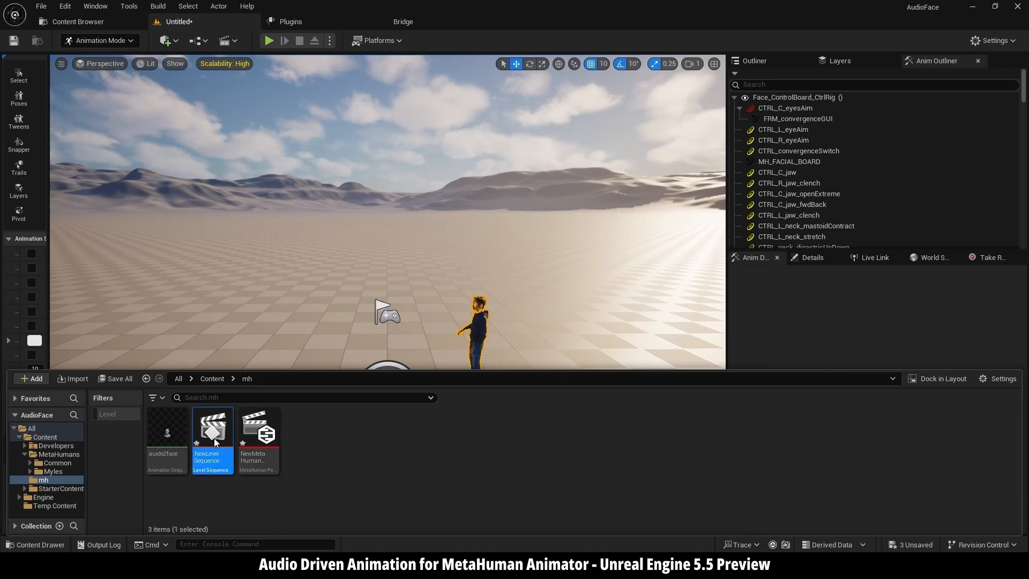
pyautogui.doubleClick(212, 427)
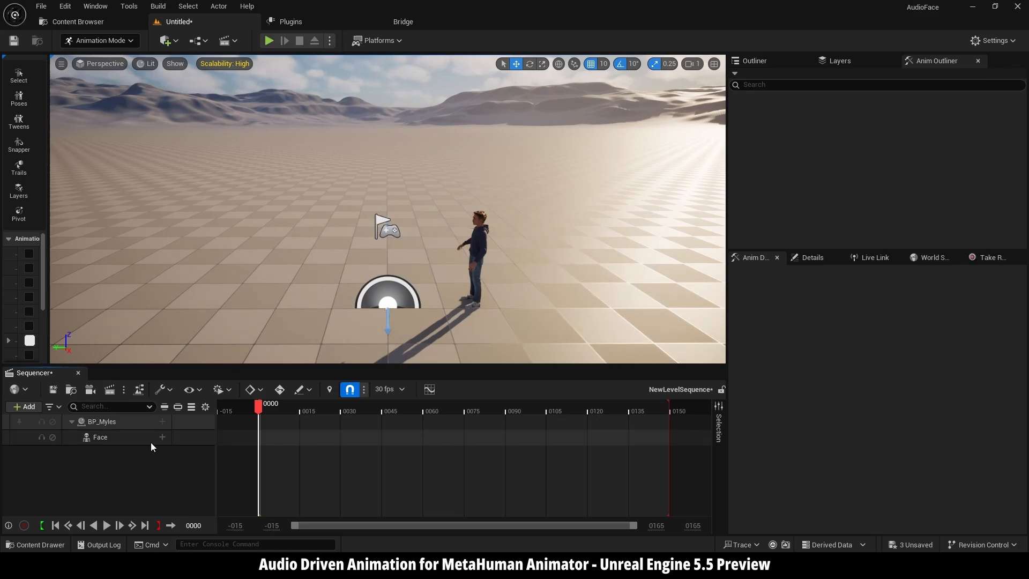
pyautogui.moveTo(162, 438)
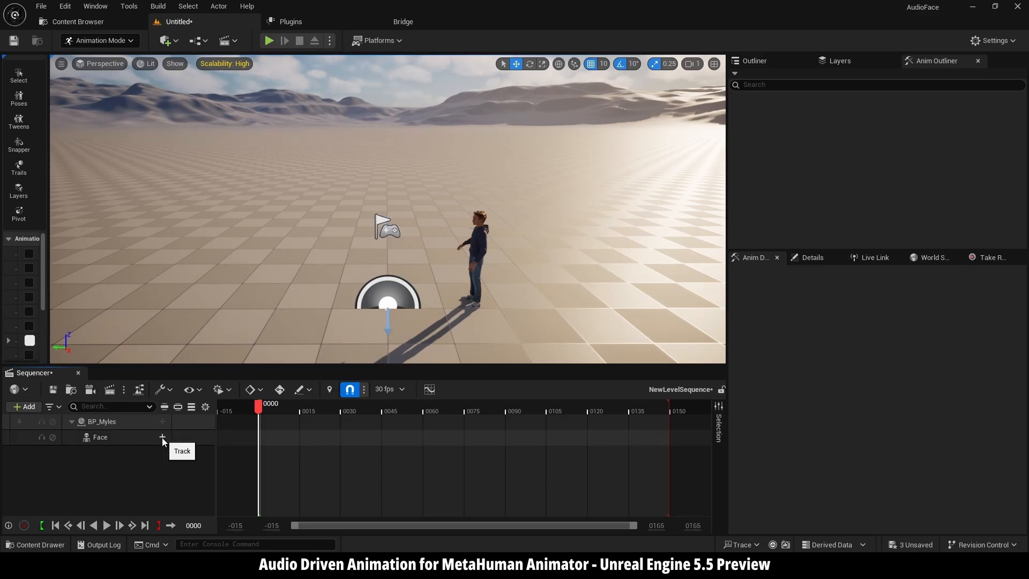
pyautogui.click(162, 437)
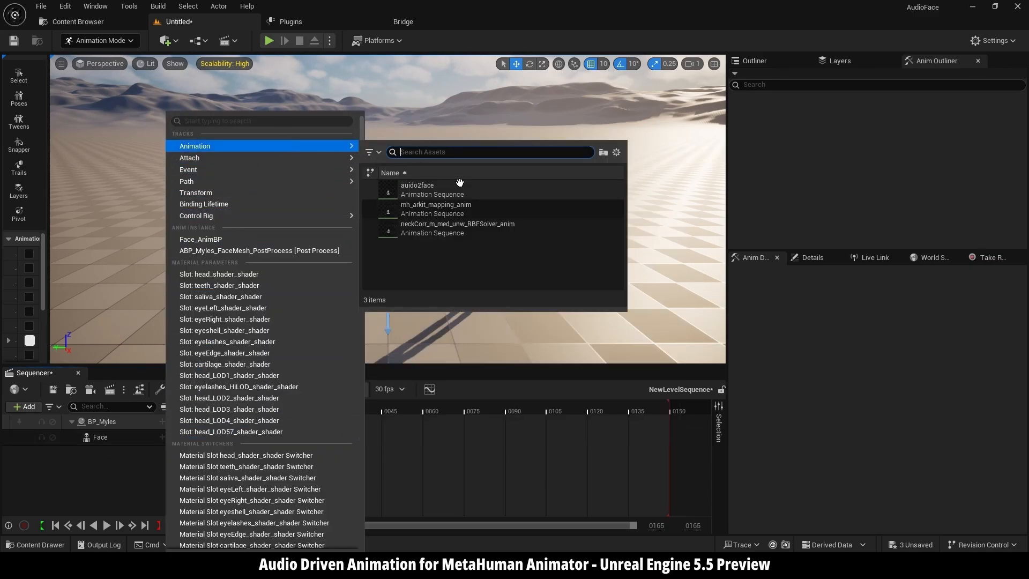
pyautogui.moveTo(417, 188)
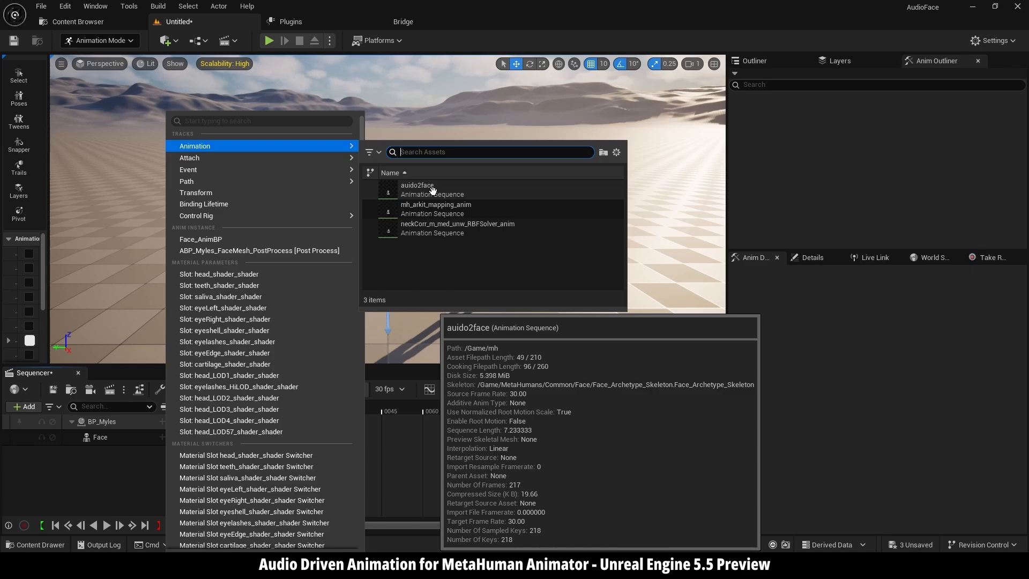
# Assign the auido2face animation to the Face track, preview playback and rewind the playhead.
pyautogui.click(417, 188)
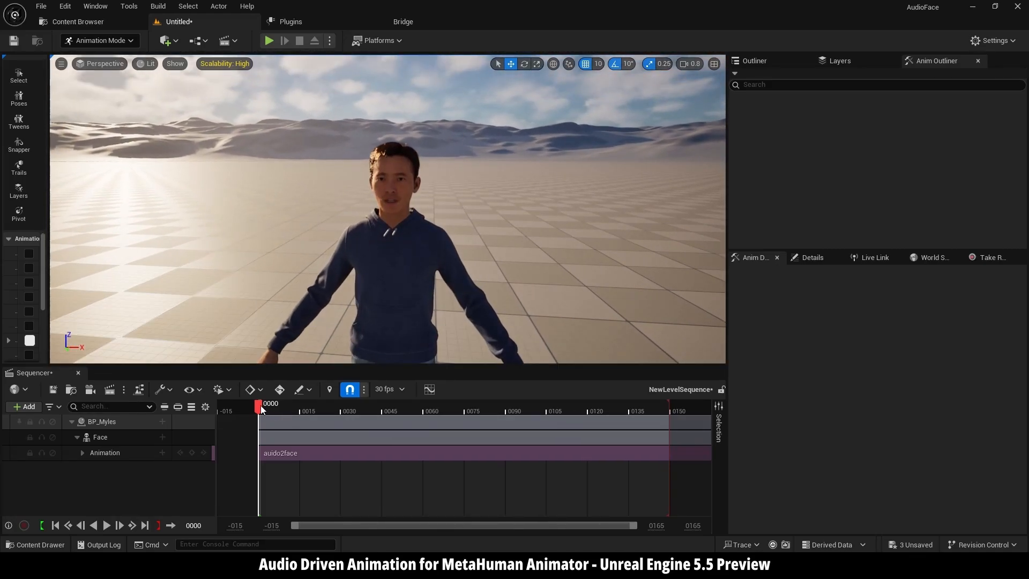
pyautogui.click(268, 41)
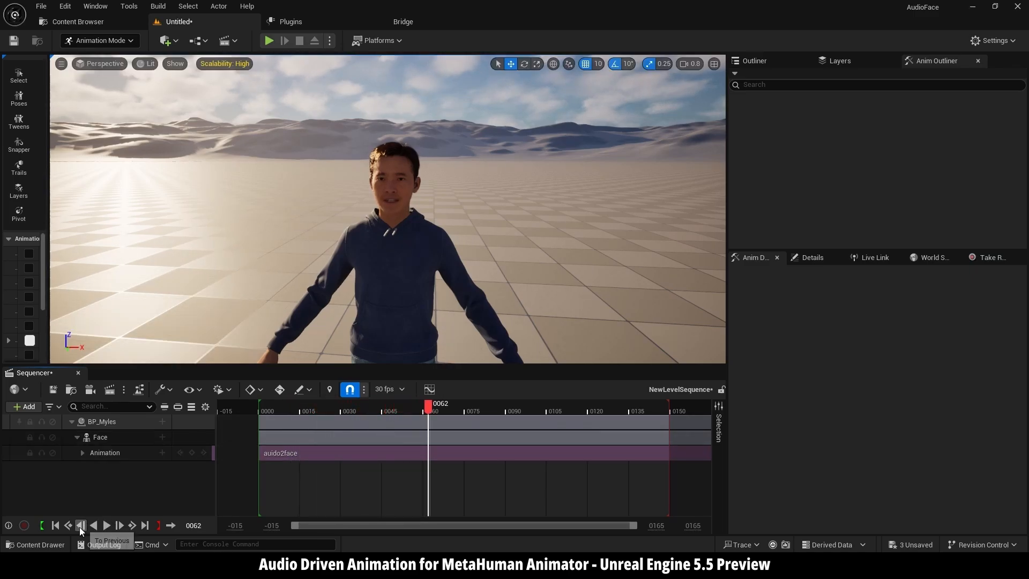
pyautogui.click(80, 525)
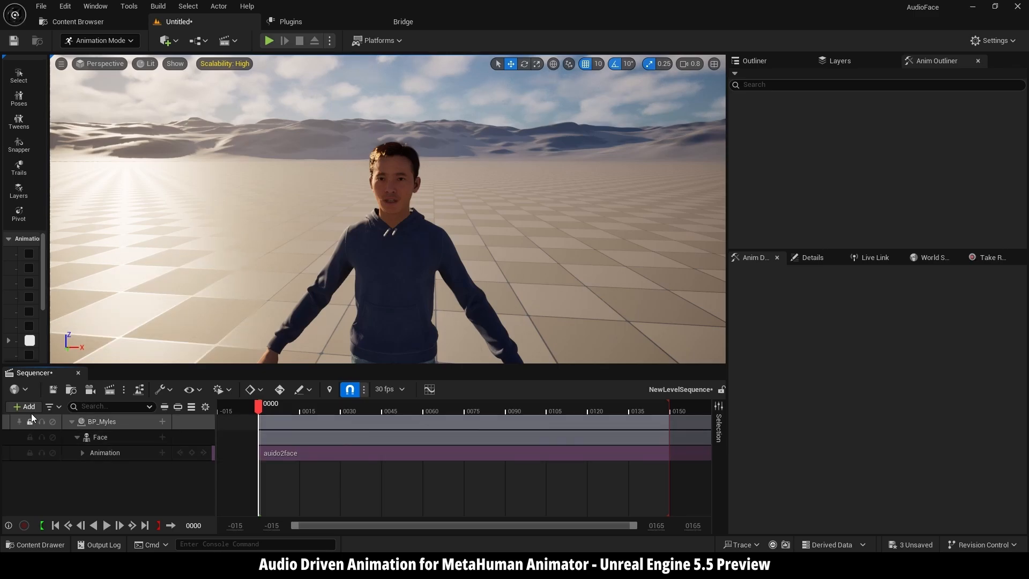
# Add an Audio Track, answer the audio clock prompt, and assign the reminder sound wave to it.
pyautogui.click(25, 406)
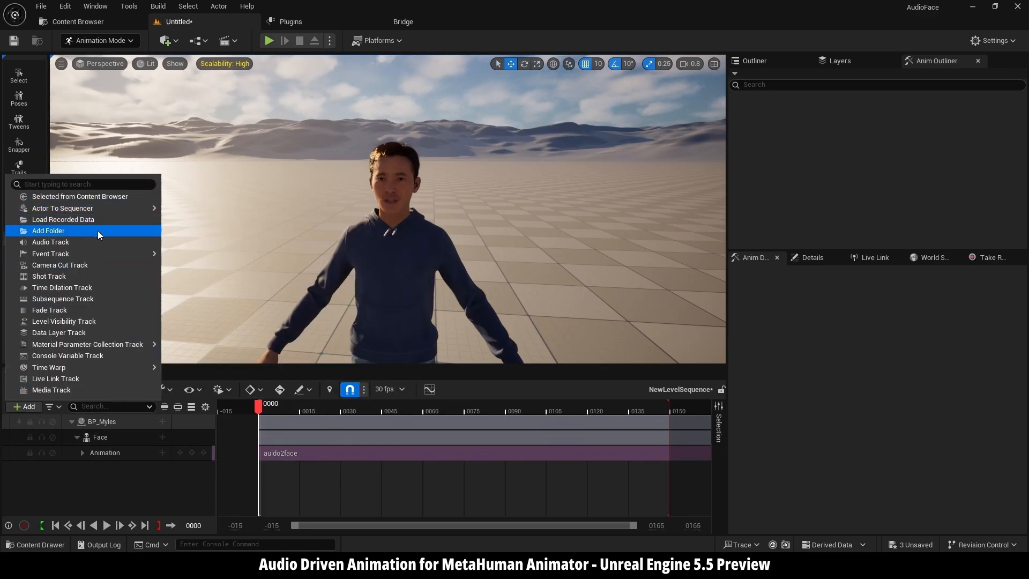
pyautogui.click(50, 242)
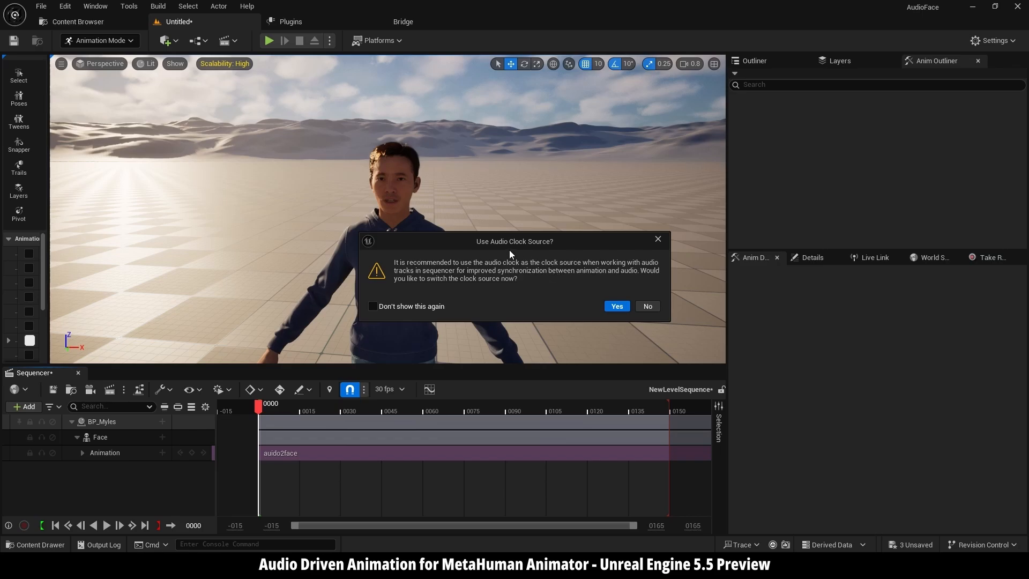
pyautogui.moveTo(553, 251)
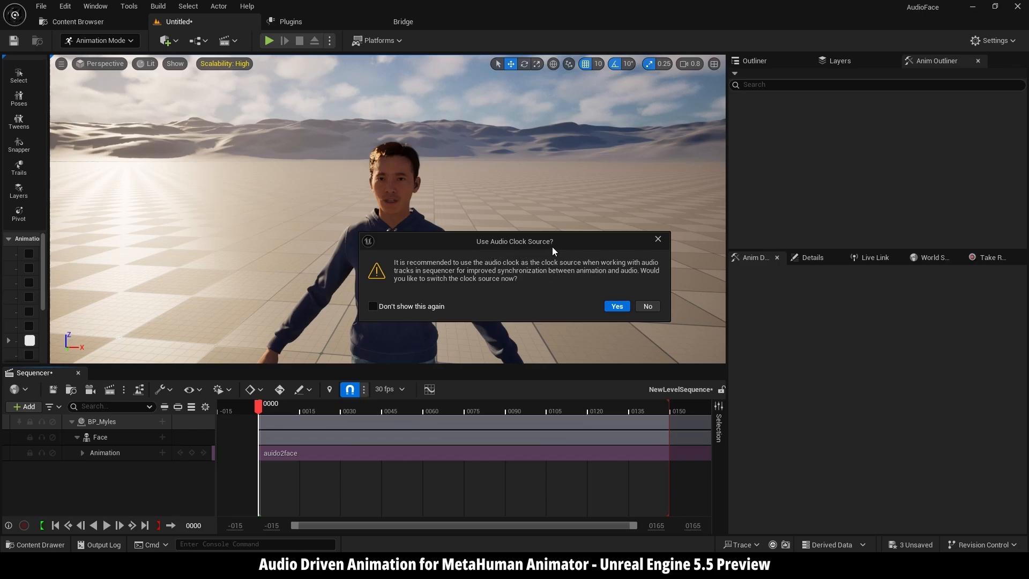
pyautogui.click(615, 306)
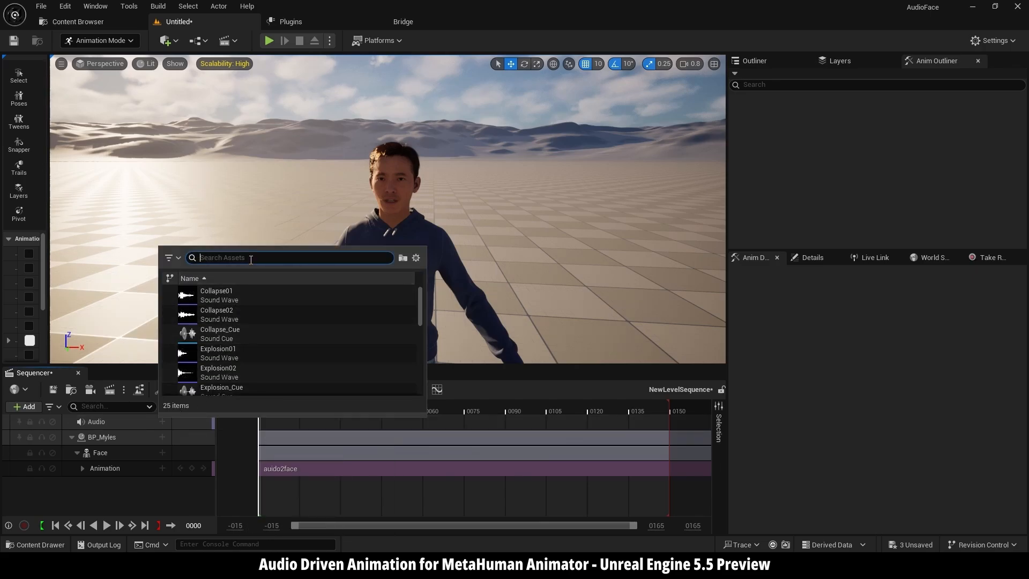
pyautogui.write('remin')
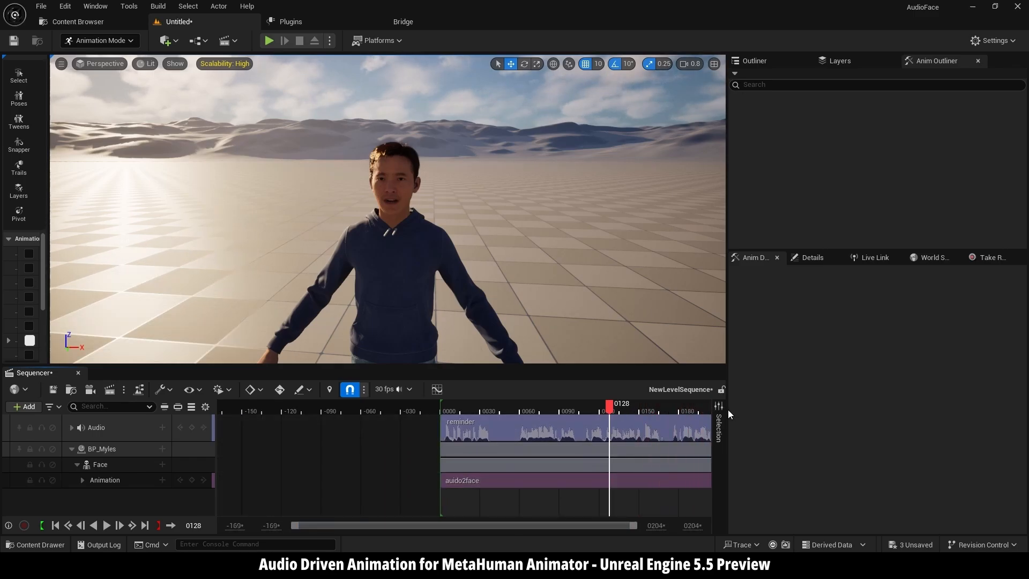
pyautogui.click(507, 411)
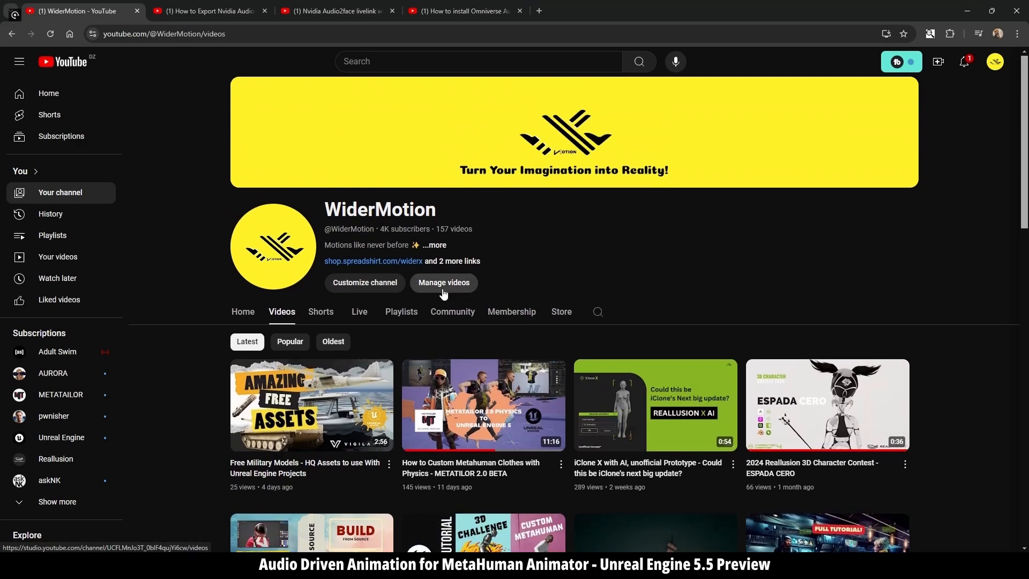
# Scroll the channel's videos and switch through the Audio2Face livelink and Omniverse plugin tutorial tabs.
pyautogui.scroll(-3)
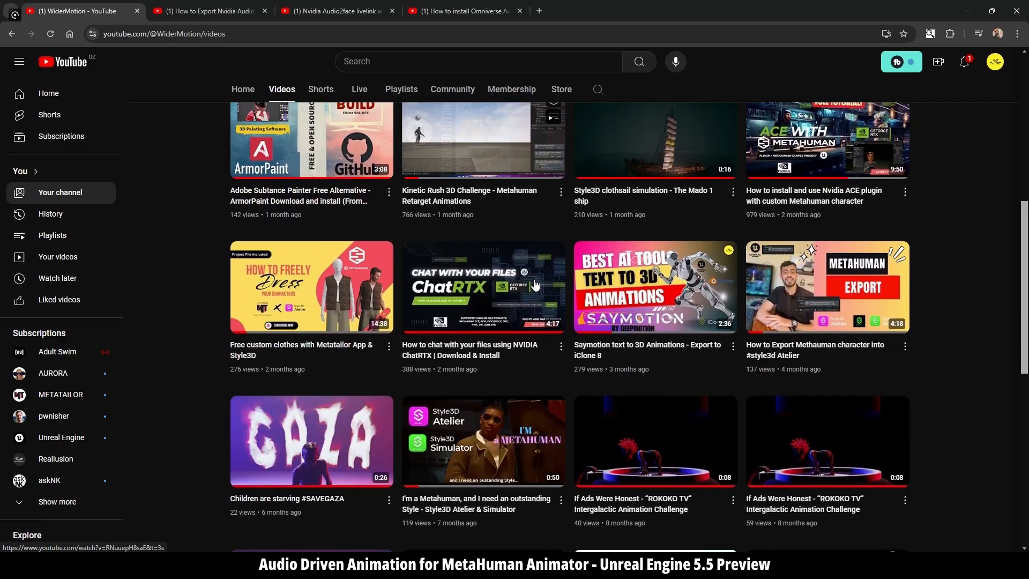
pyautogui.scroll(-3)
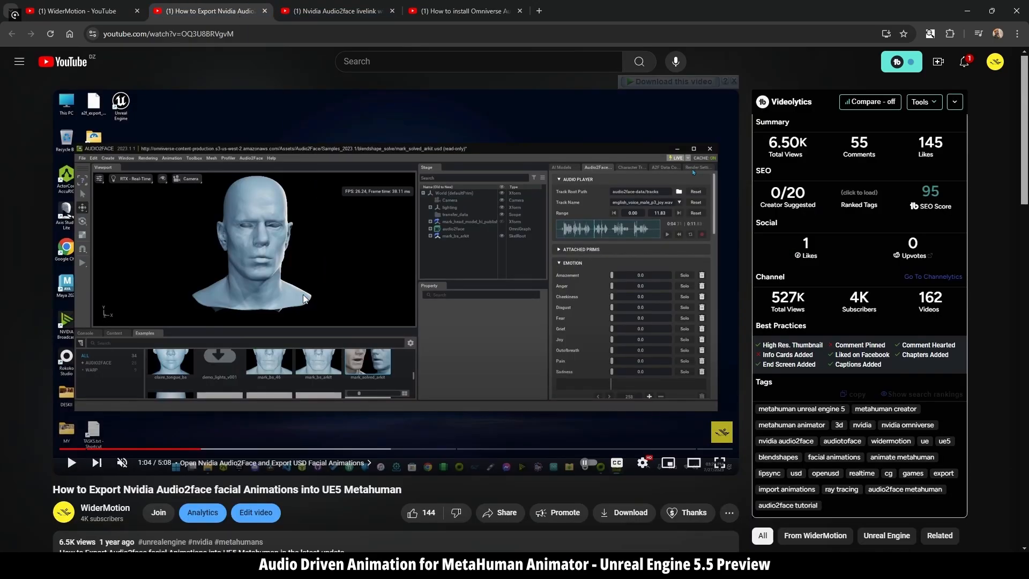
pyautogui.click(336, 11)
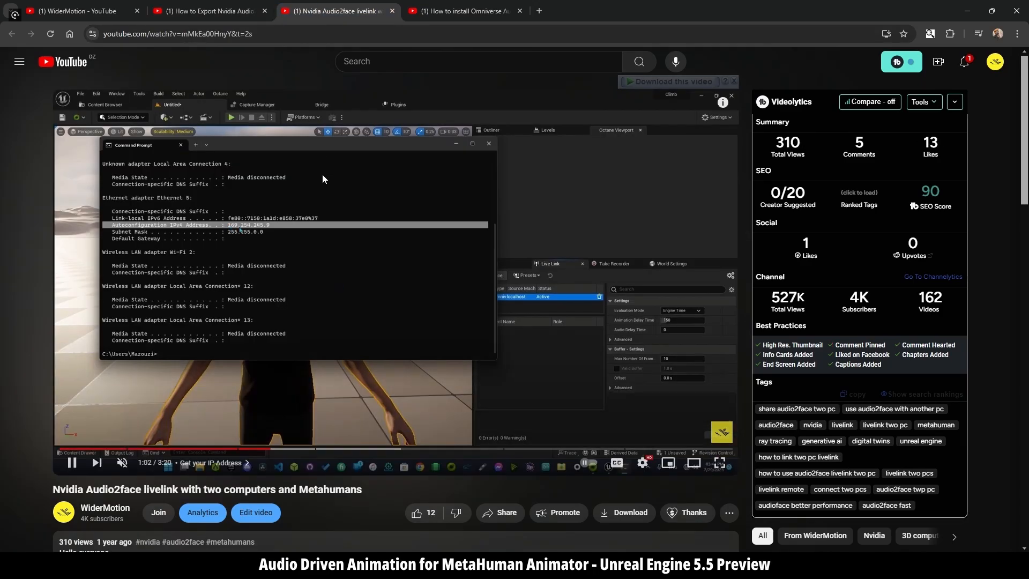
pyautogui.moveTo(282, 452)
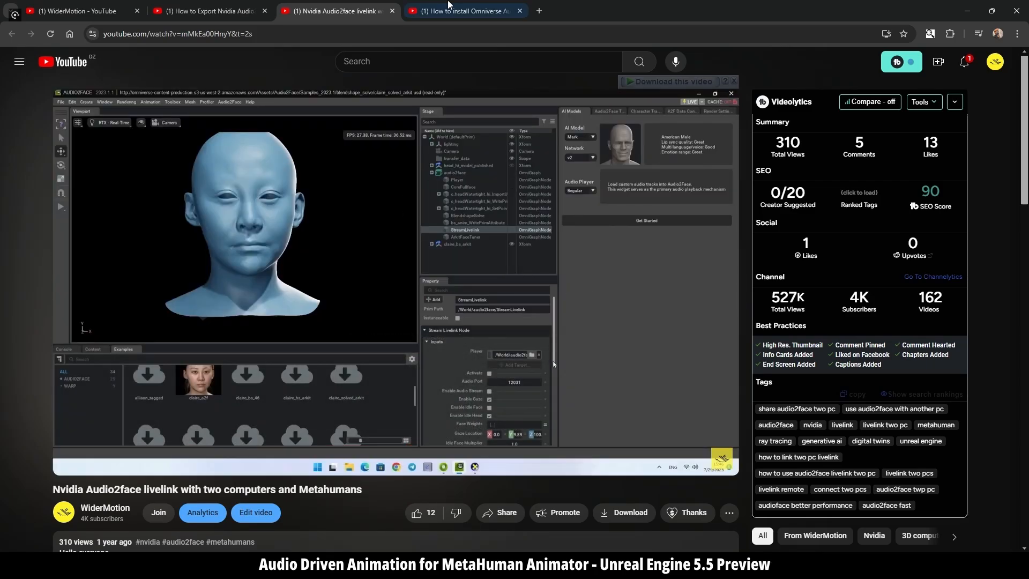
pyautogui.click(463, 11)
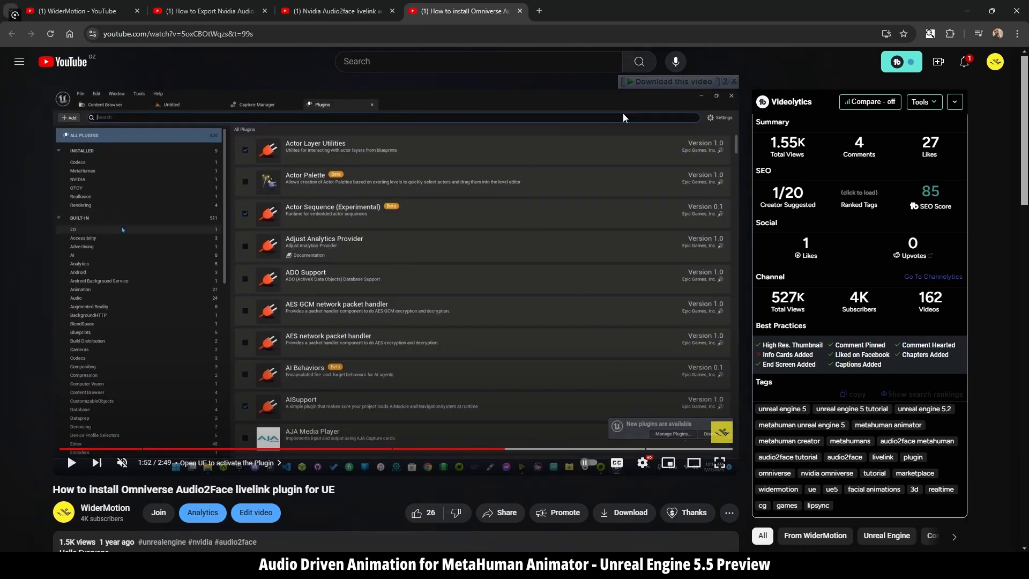
pyautogui.click(75, 10)
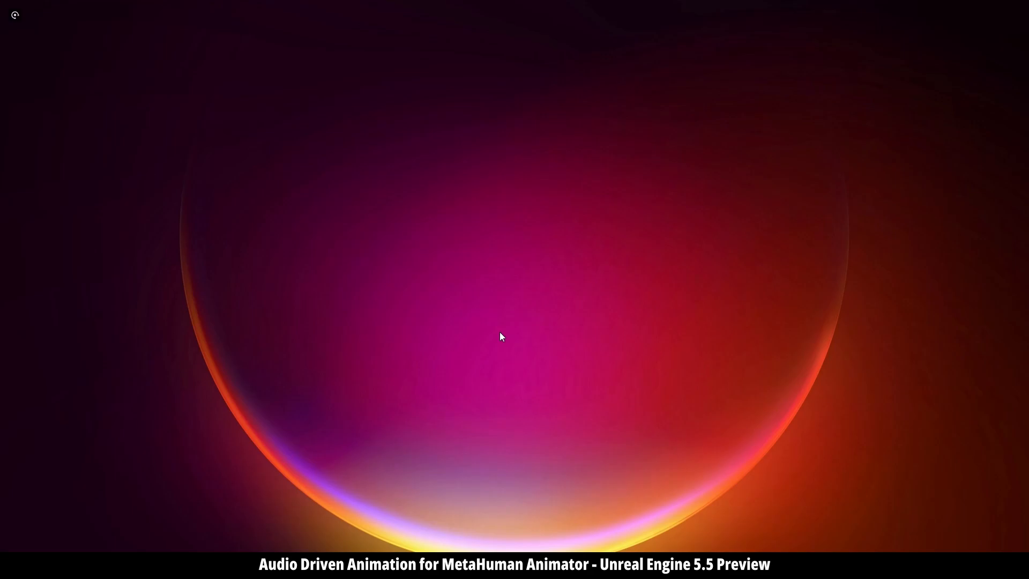
pyautogui.moveTo(543, 289)
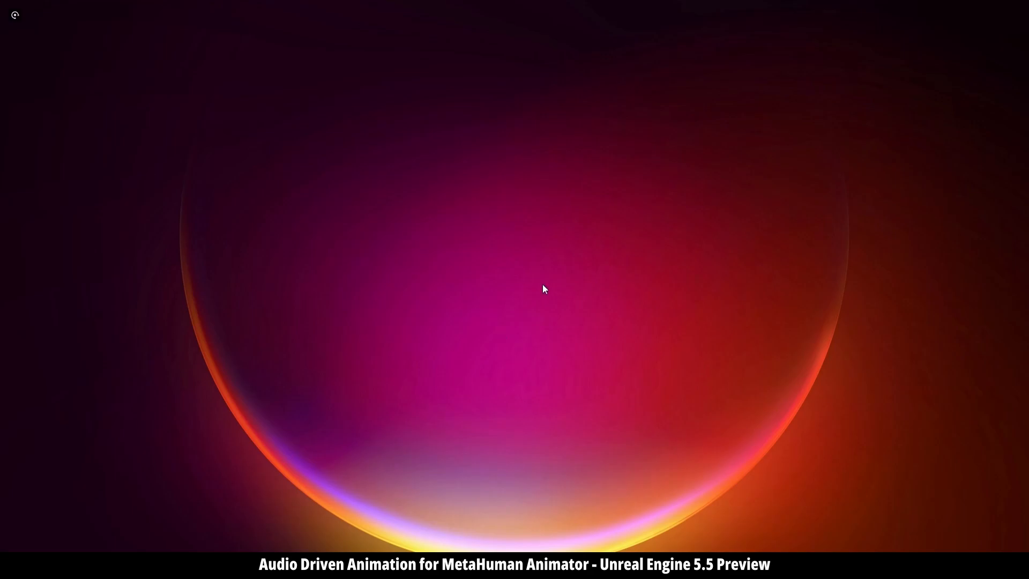